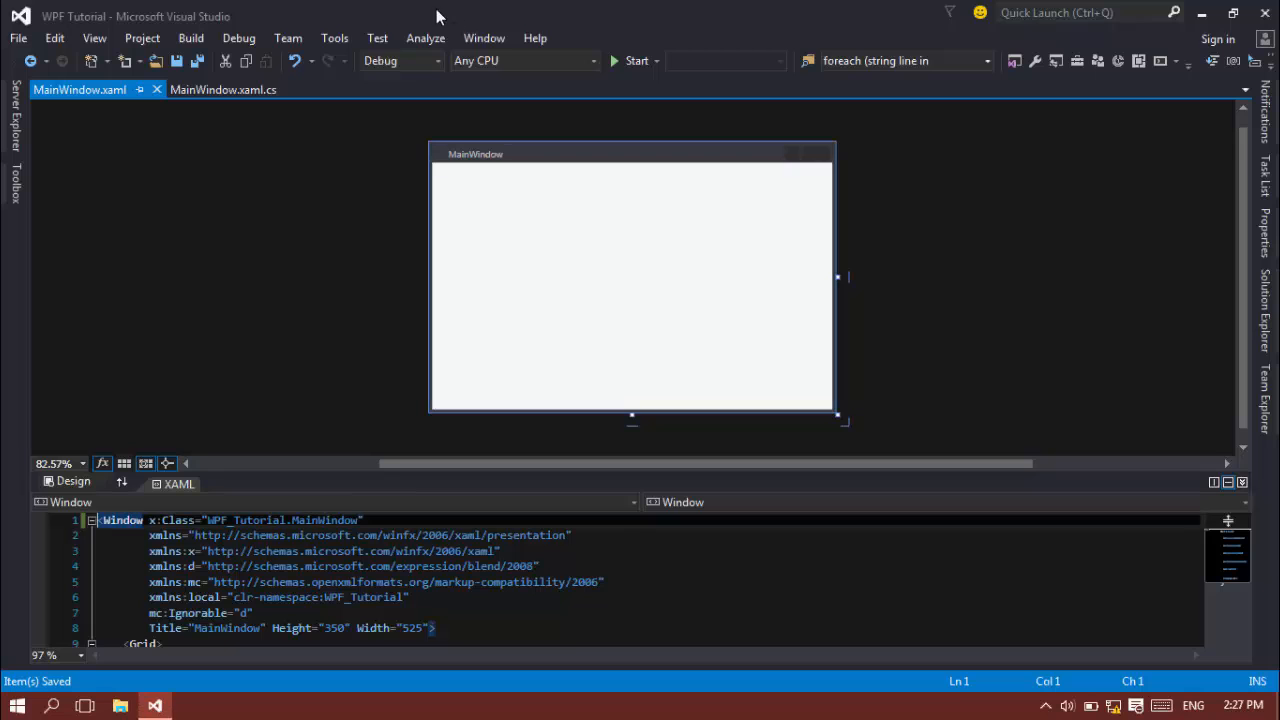
Step: Glance at MainWindow.xaml.cs, then return to MainWindow.xaml to begin a tag inside Grid
click(230, 90)
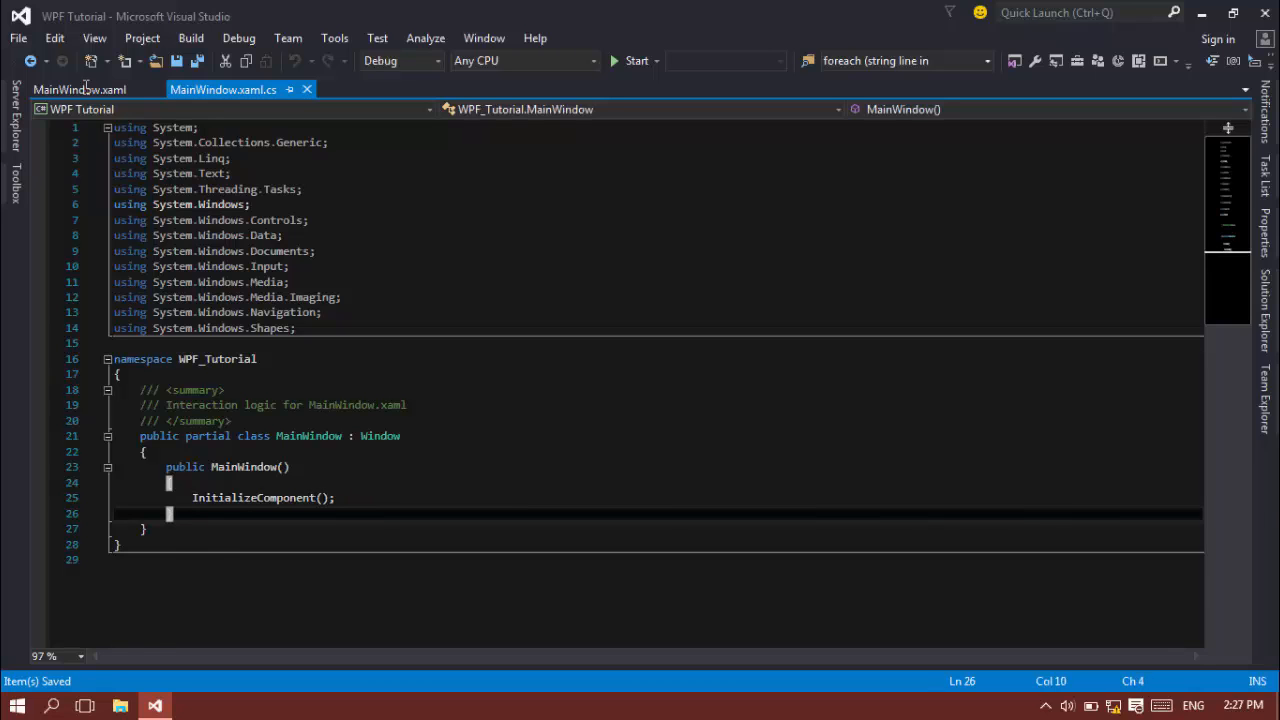
click(80, 88)
text(<)
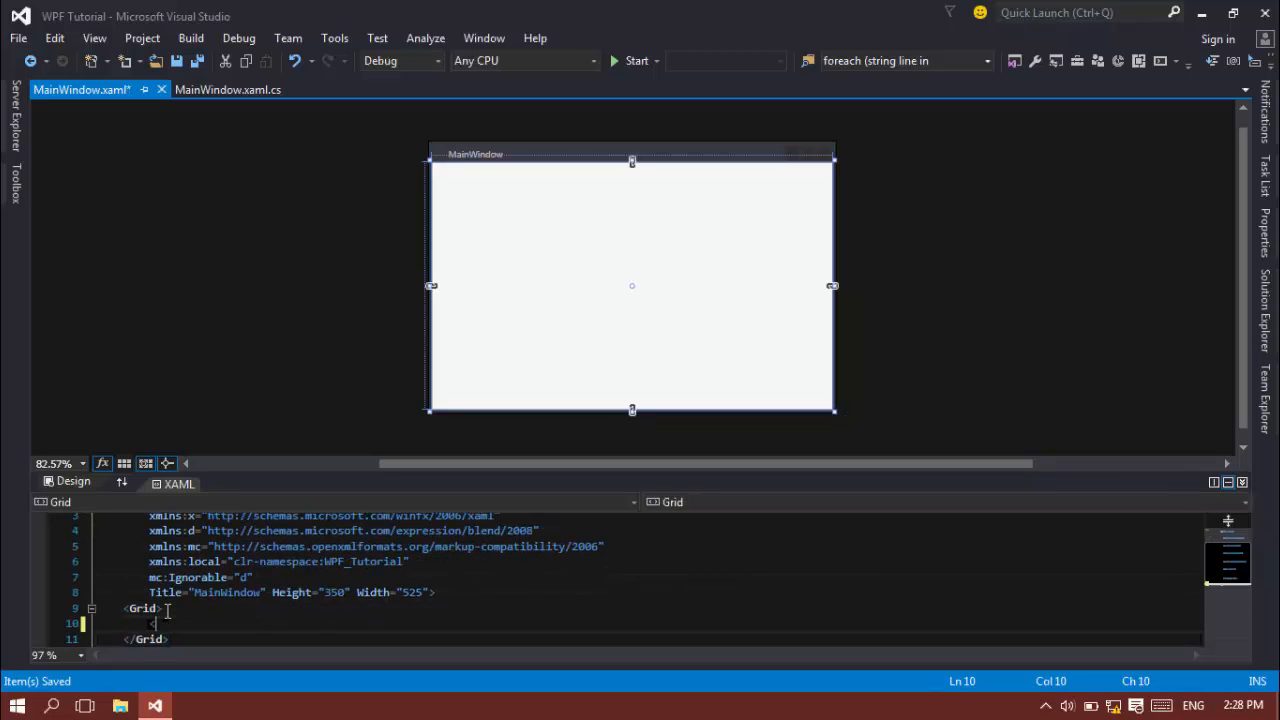
Step: Add a Label with Content "0" and FontFamily "Segoe UI" inside the Grid
text(labe)
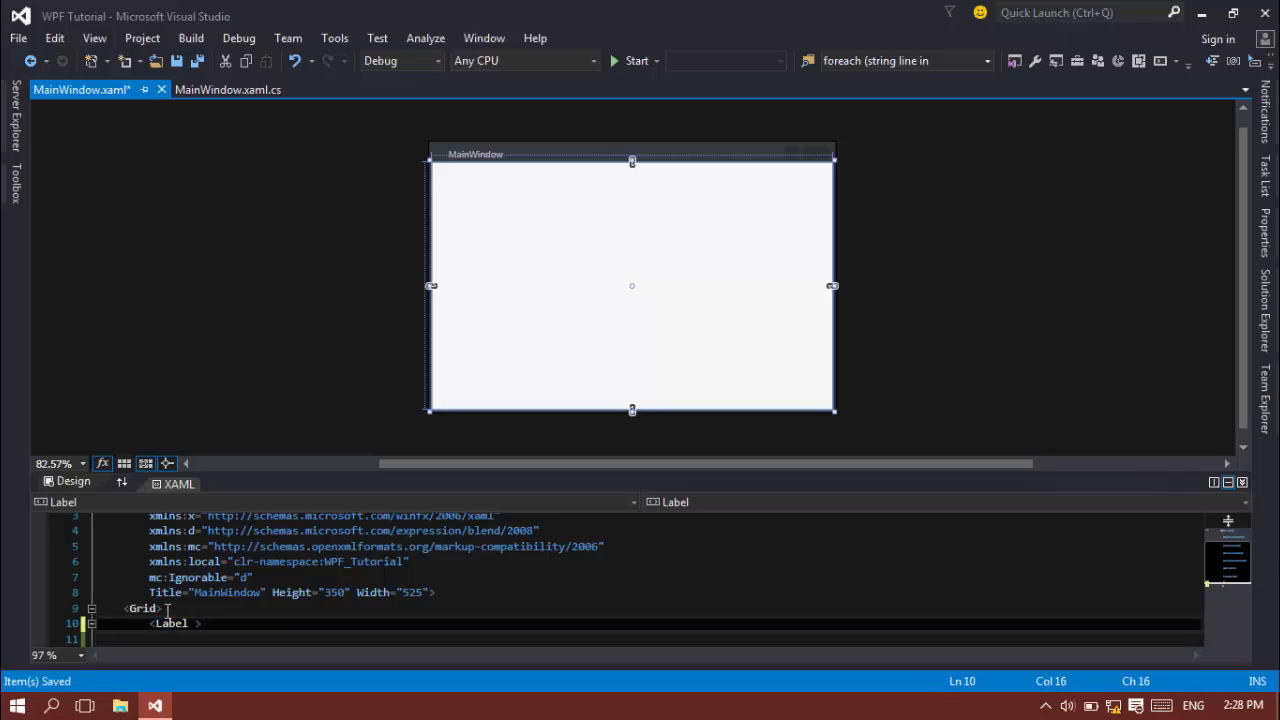
text(Content="")
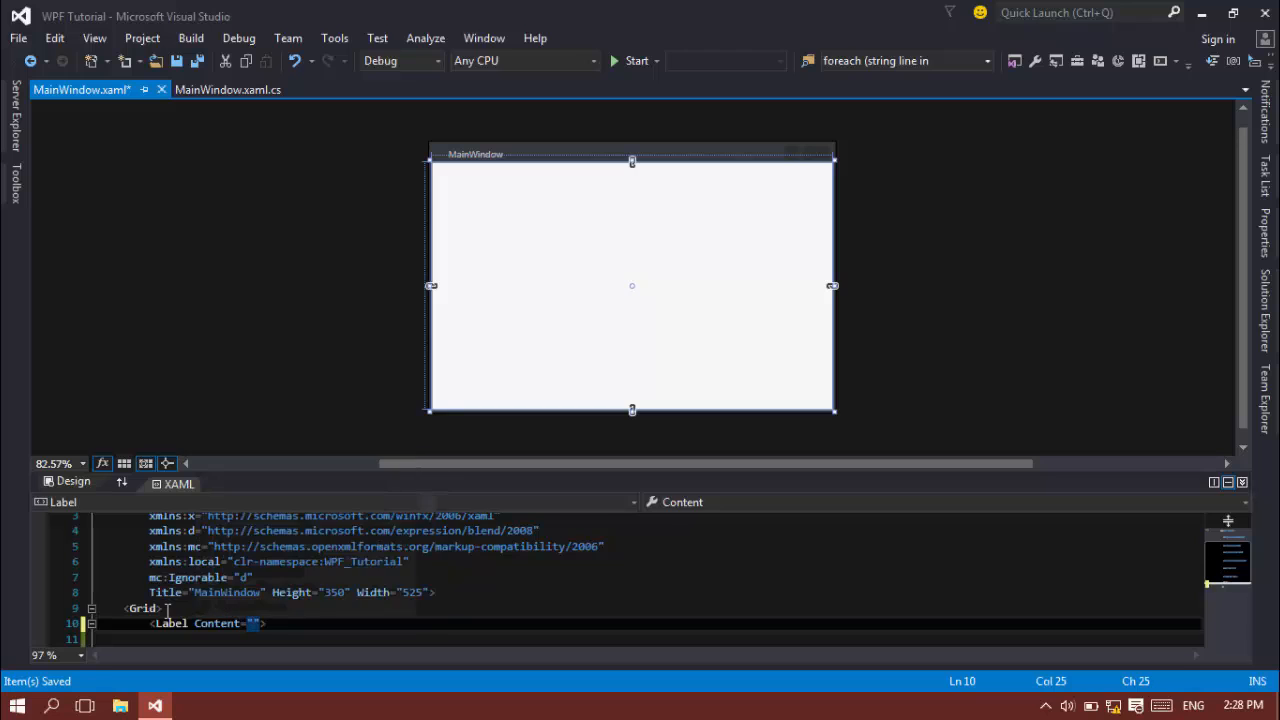
text(0)
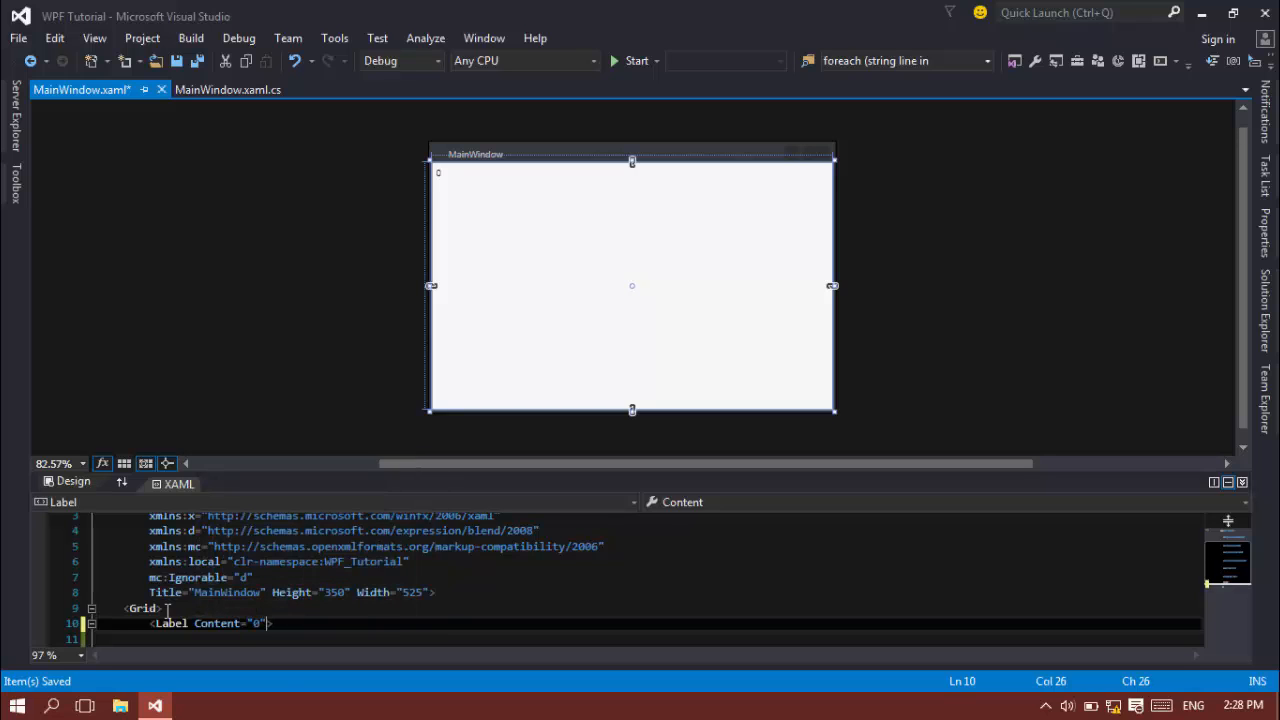
text(Fo)
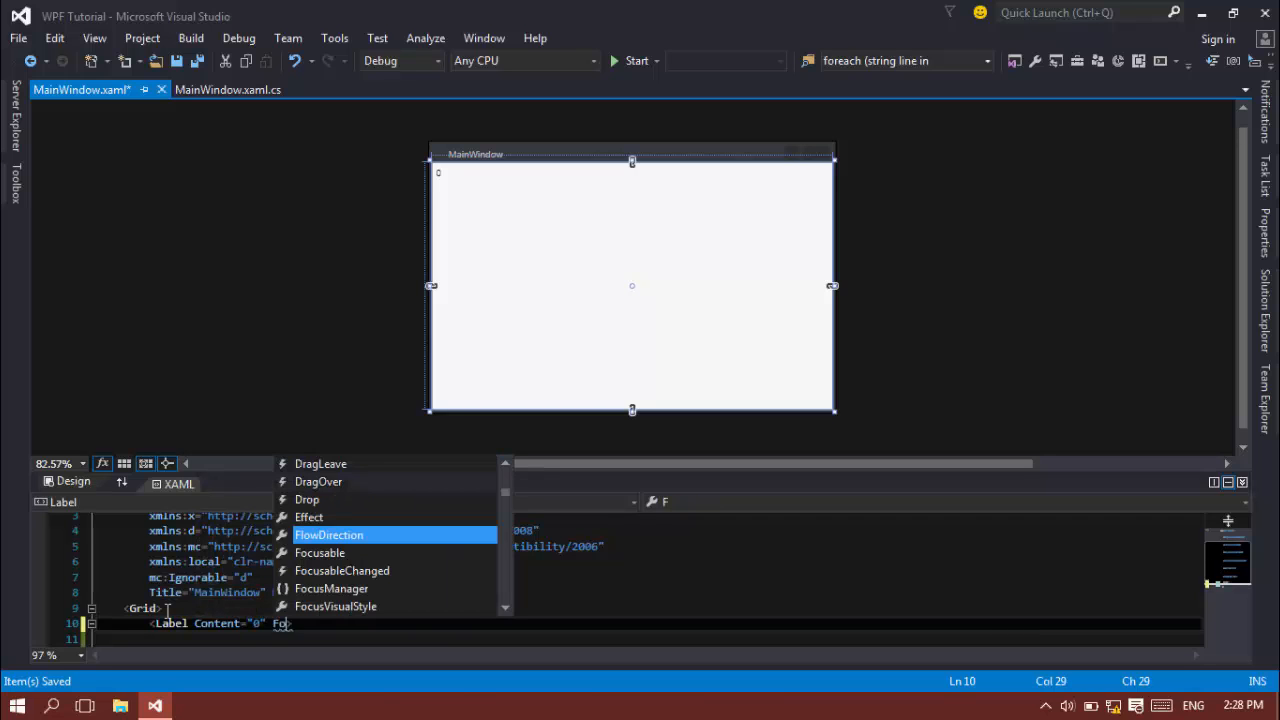
text(FontFamily="S)
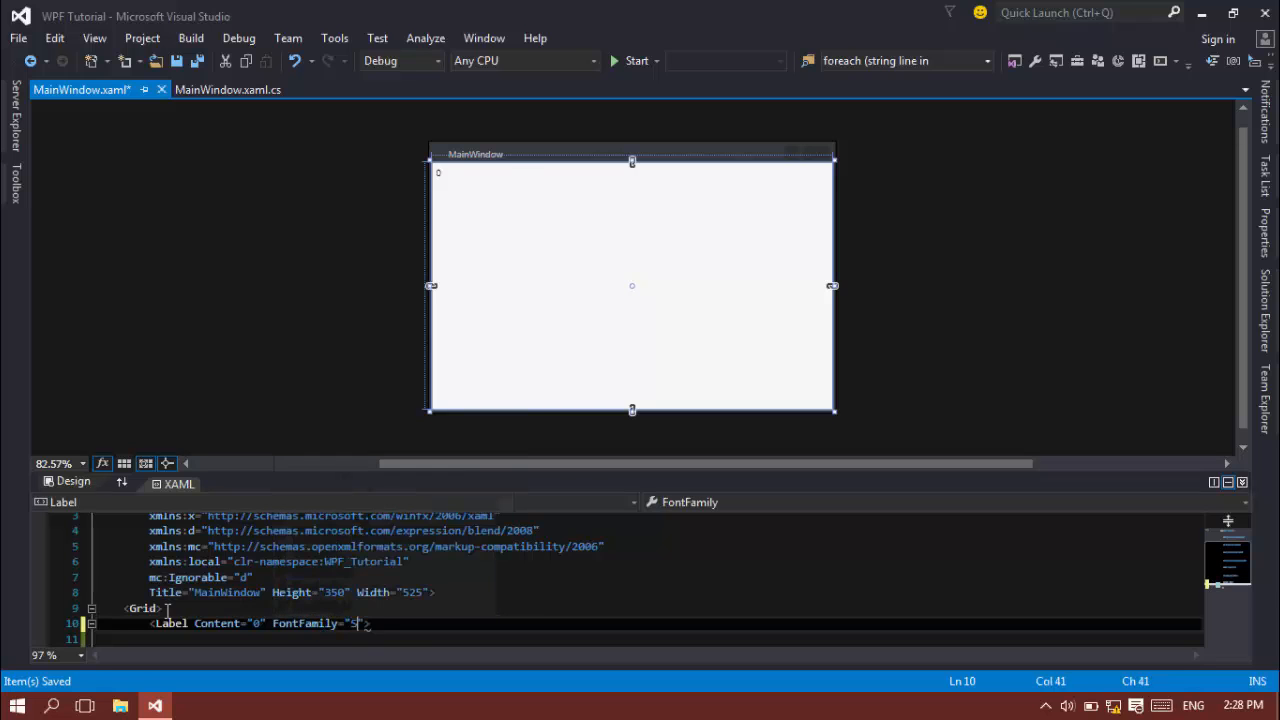
text(egoe UI)
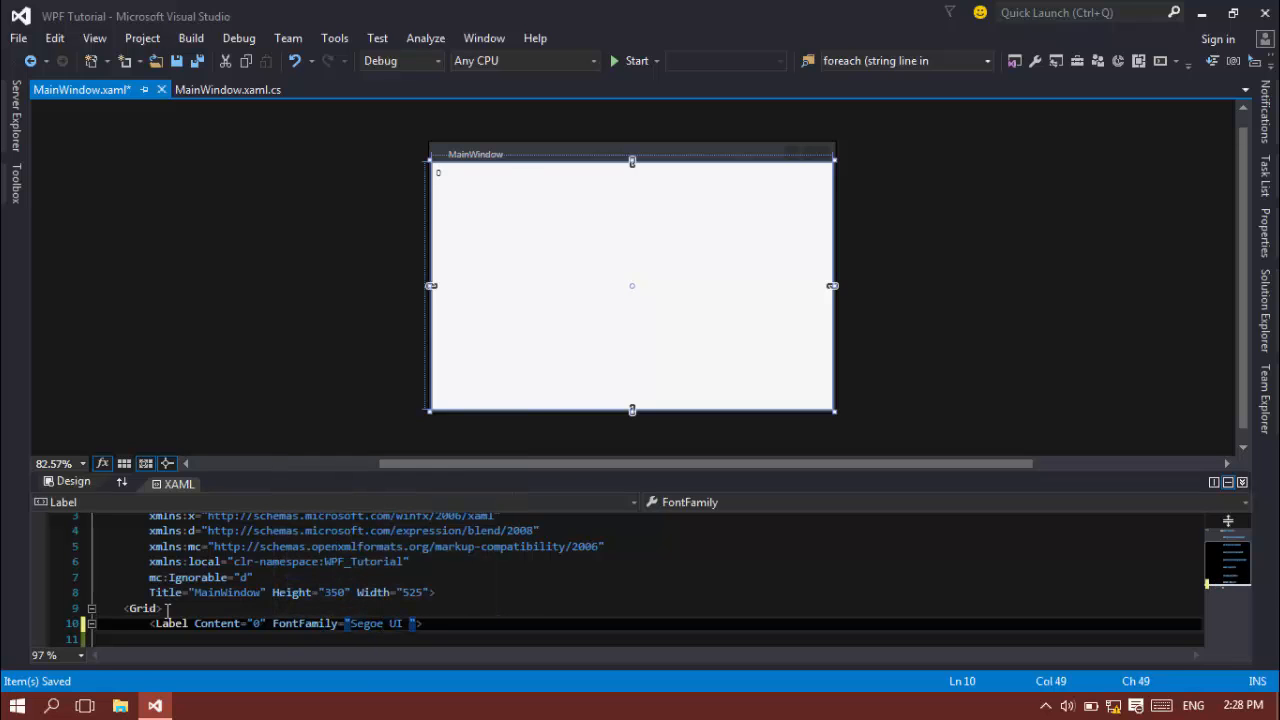
text(,)
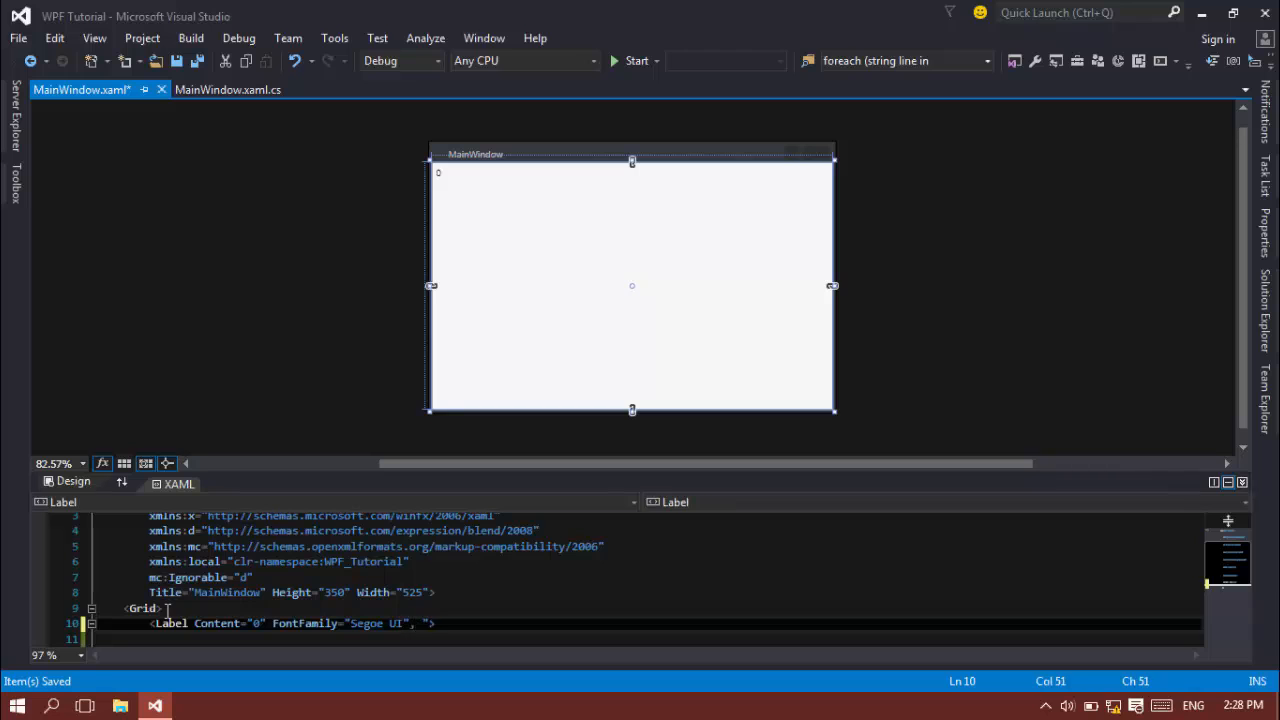
Step: Give the label FontSize 50, centered alignment and x:Name TimerLabel, then view MainWindow.xaml.cs
text(FontSize="50" HorizontalContentAlignment="Center)
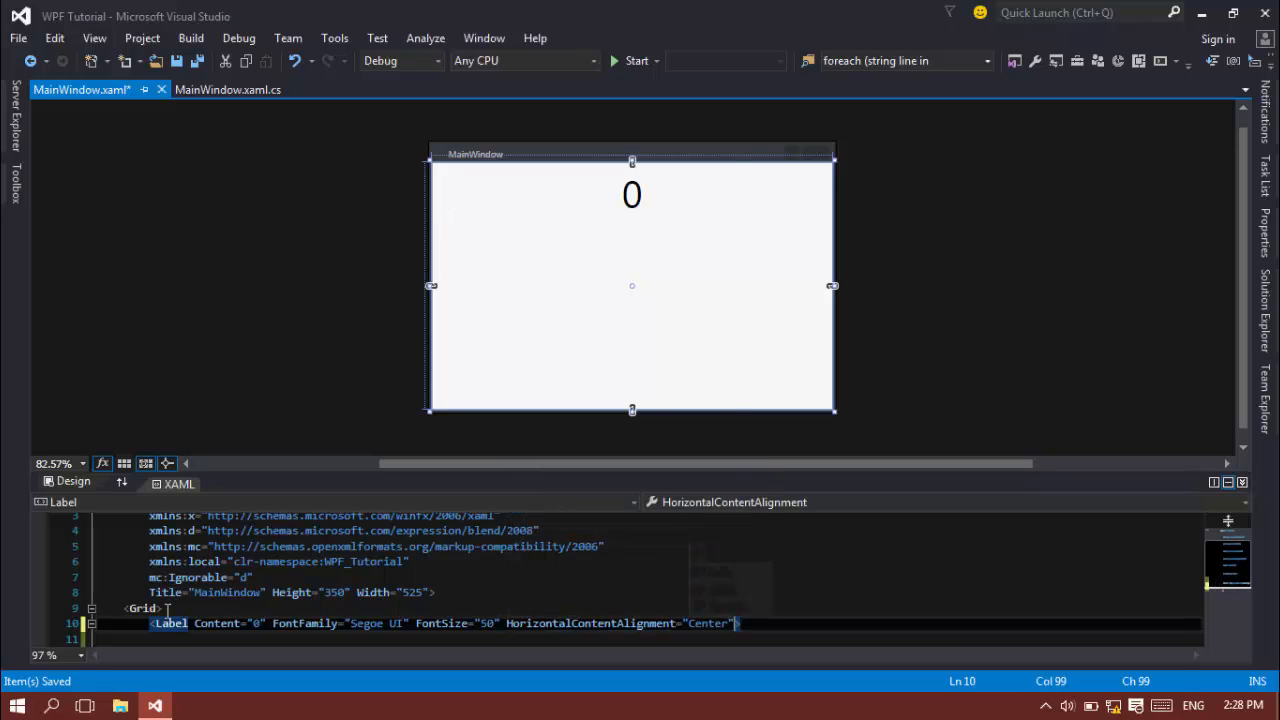
text(VerticalContentAlignment="Center">)
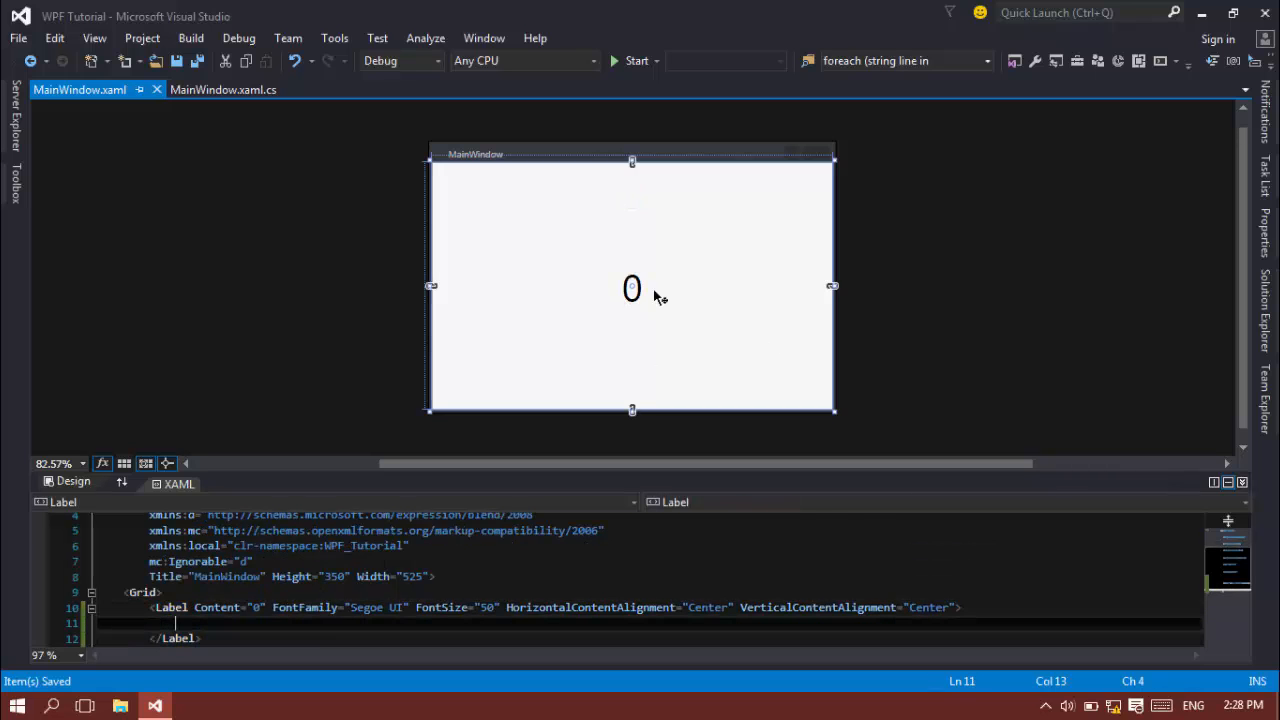
mouse_move(682, 308)
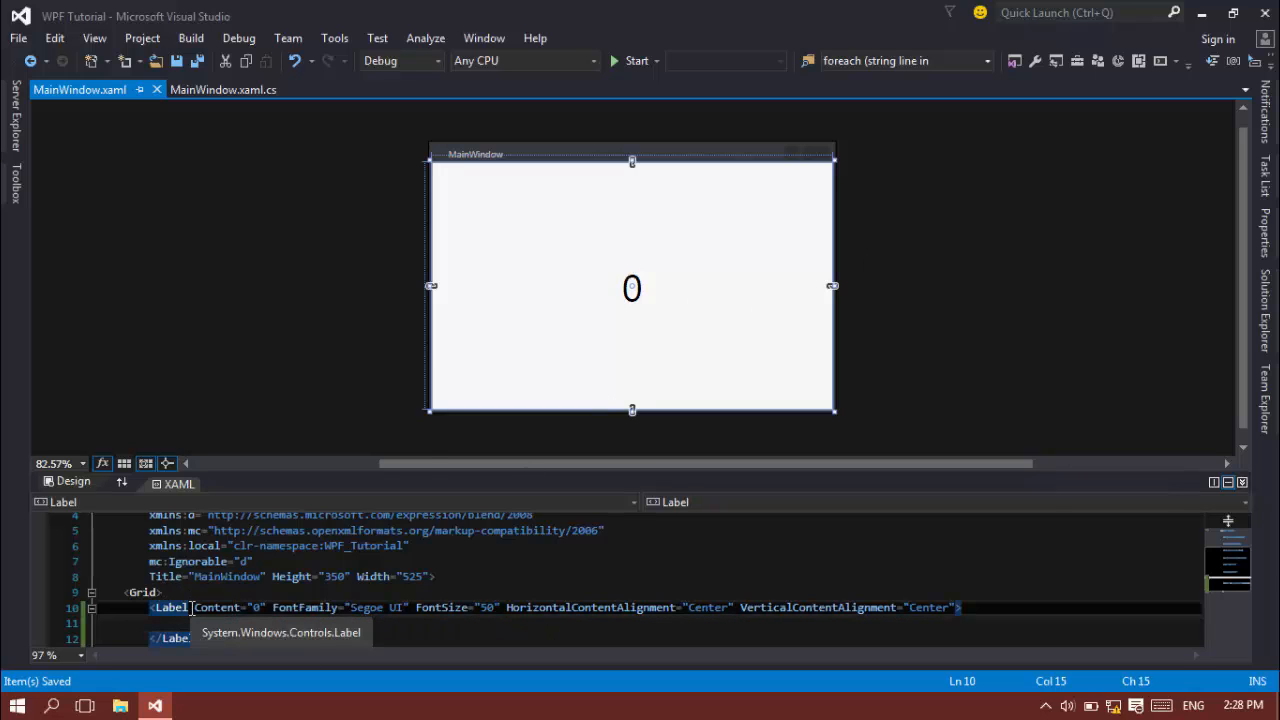
text(x:Name=")
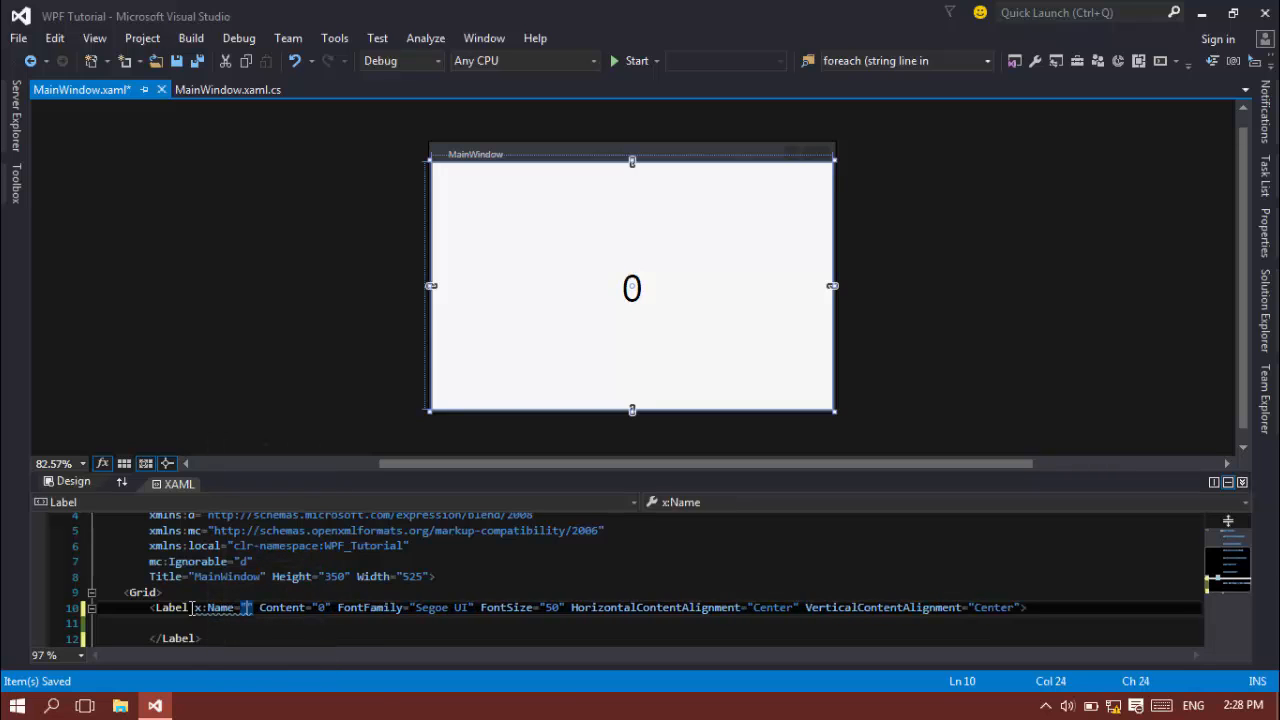
text(TimerLabel)
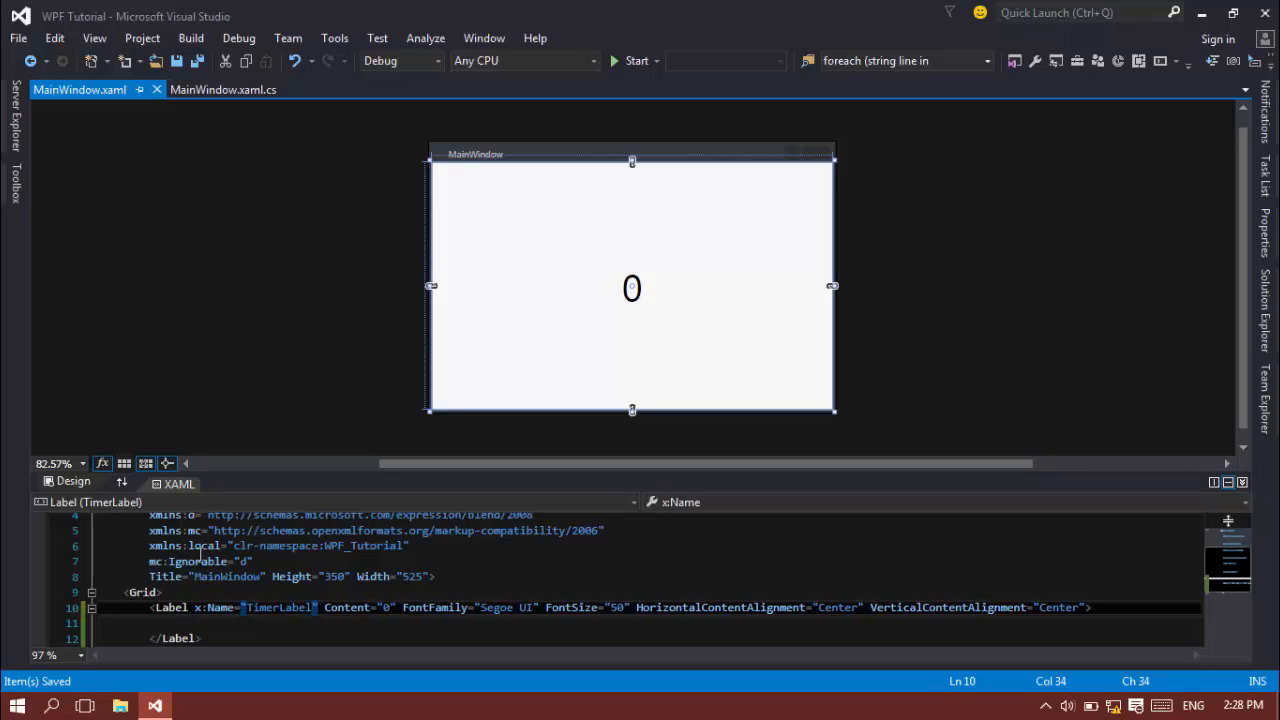
click(232, 89)
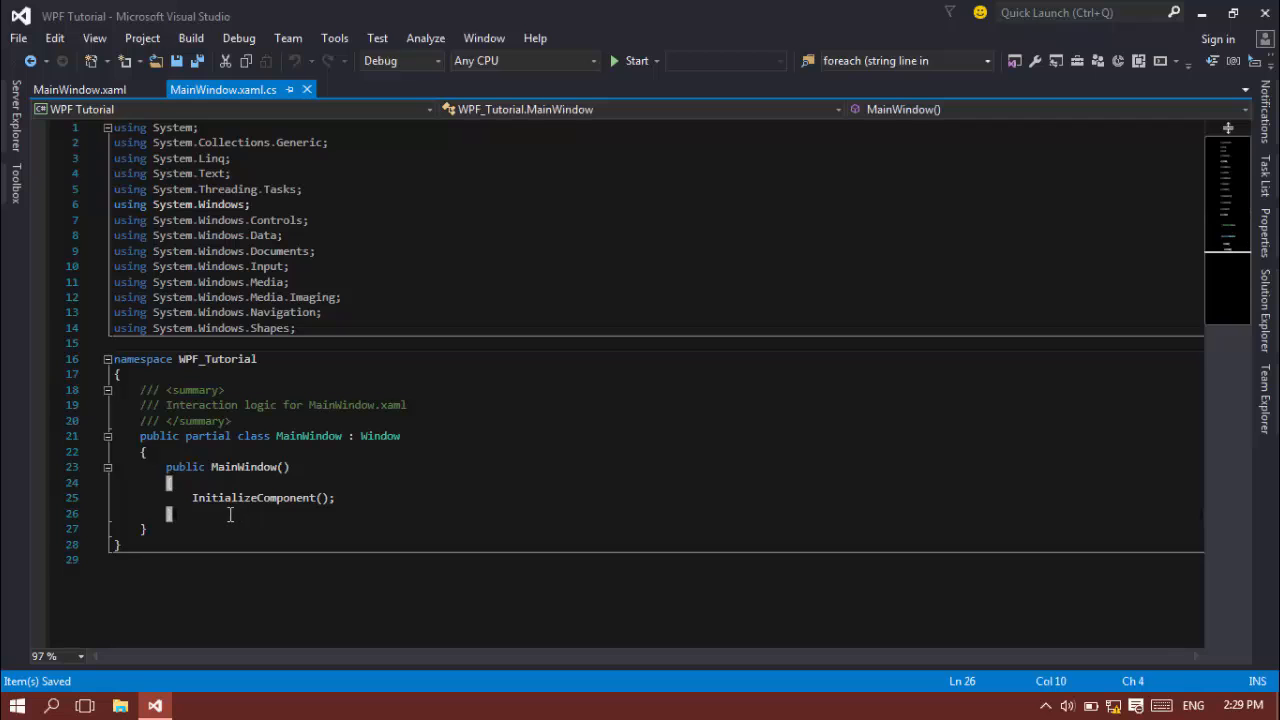
Step: Add Loaded="Window_Loaded" to the Window tag in MainWindow.xaml
click(77, 89)
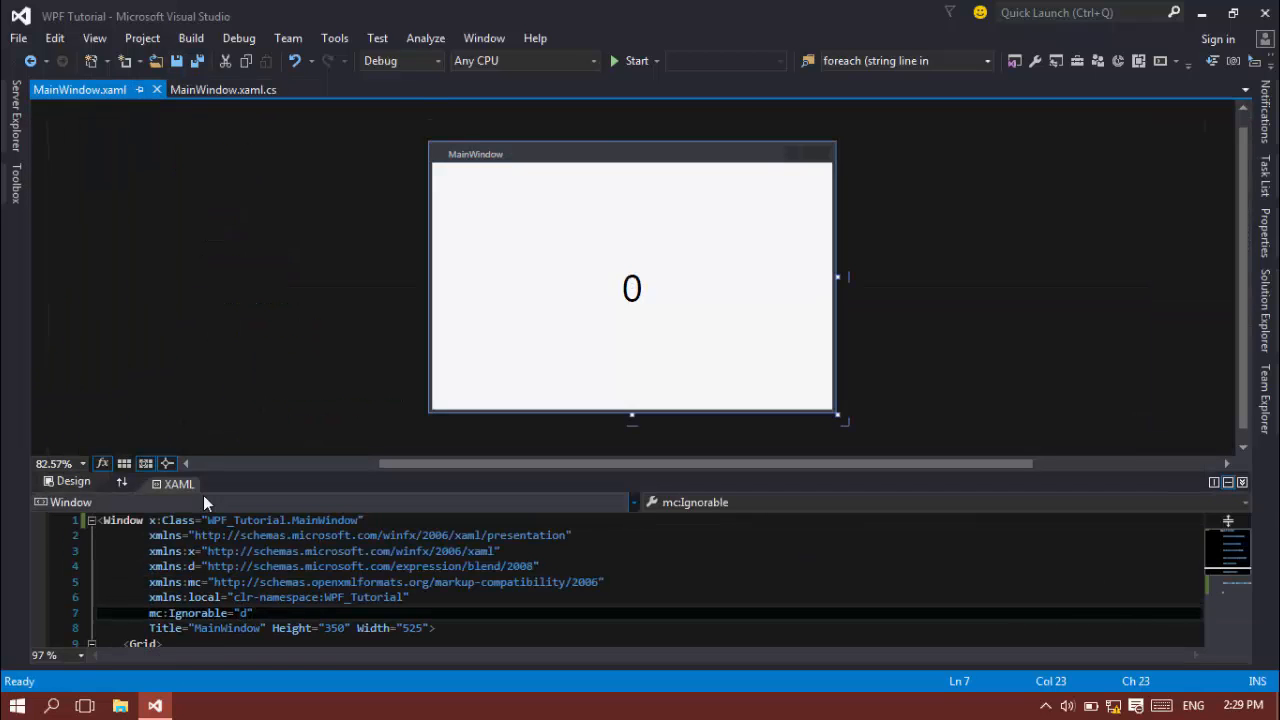
click(432, 627)
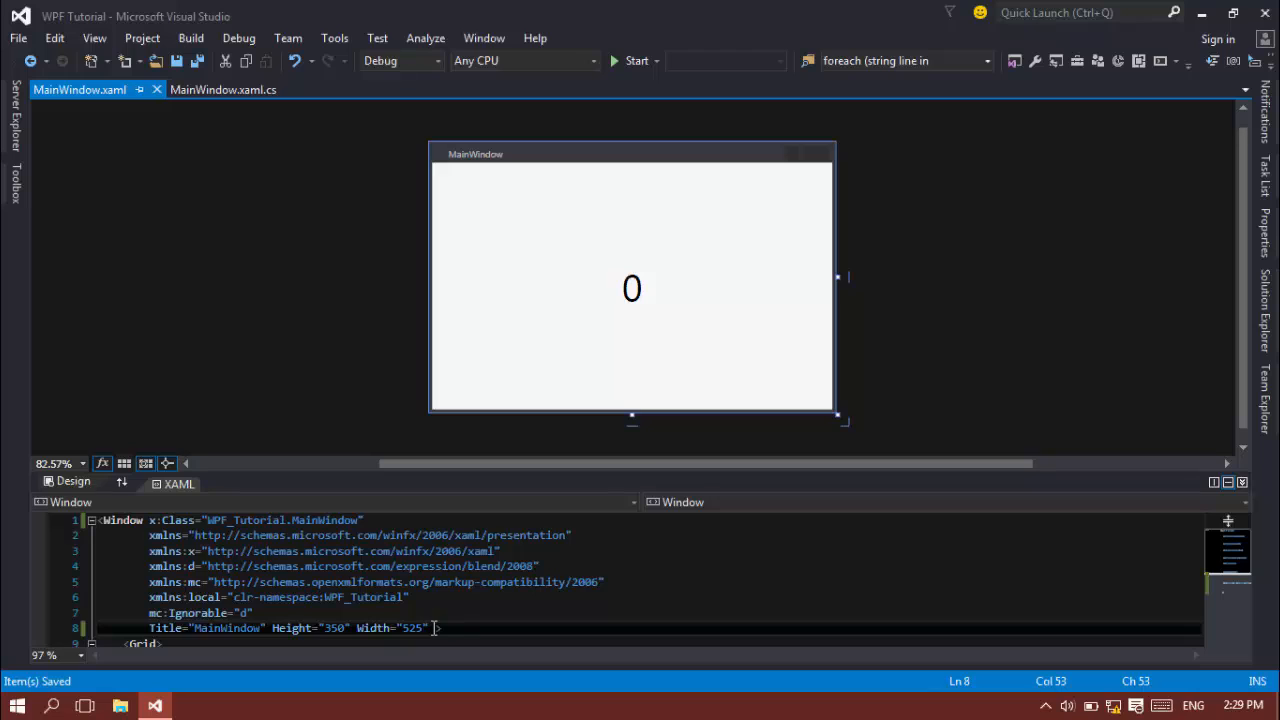
text(Loaded="")
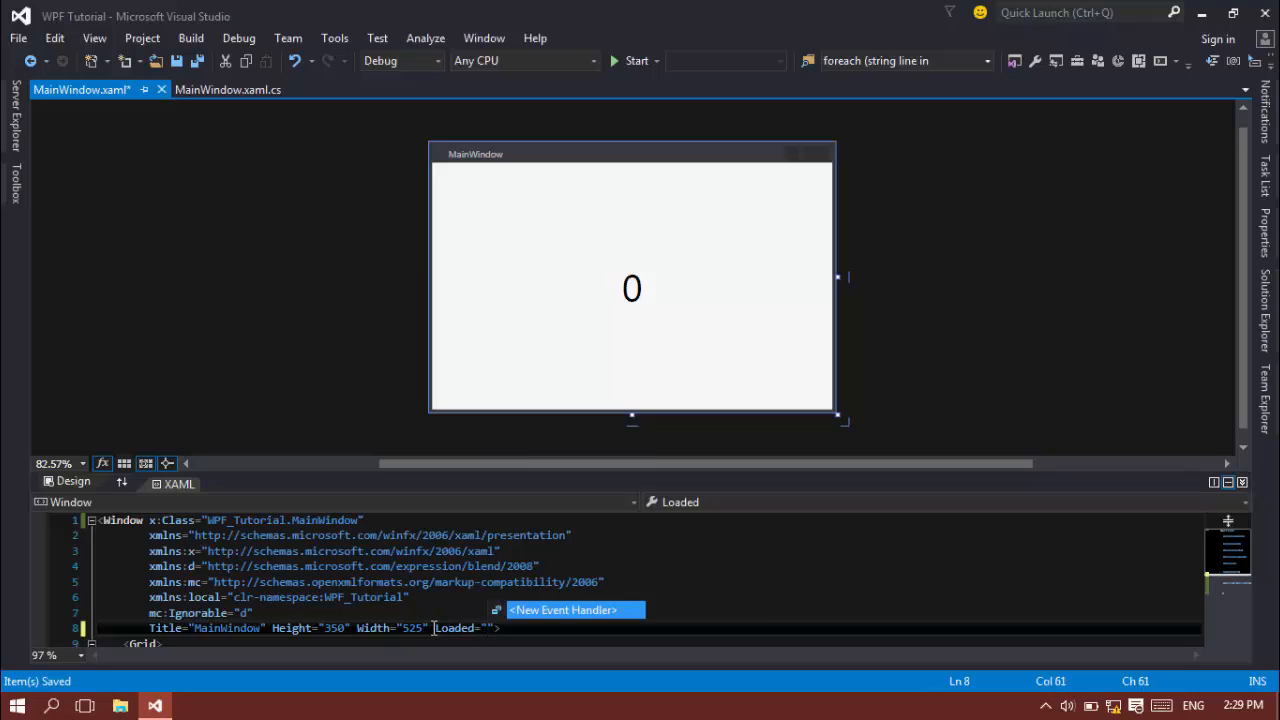
text(Window_Loaded)
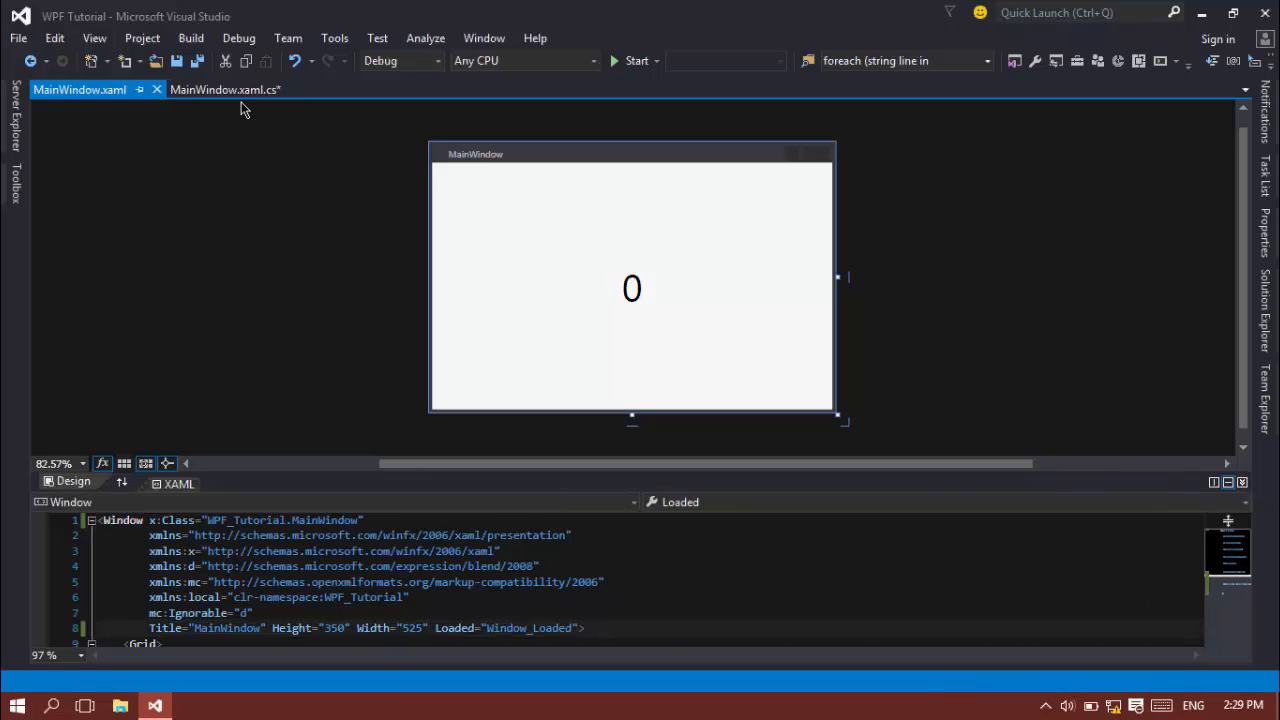
Step: Check the generated Window_Loaded handler against the Loaded attribute, ending in the code-behind
click(228, 89)
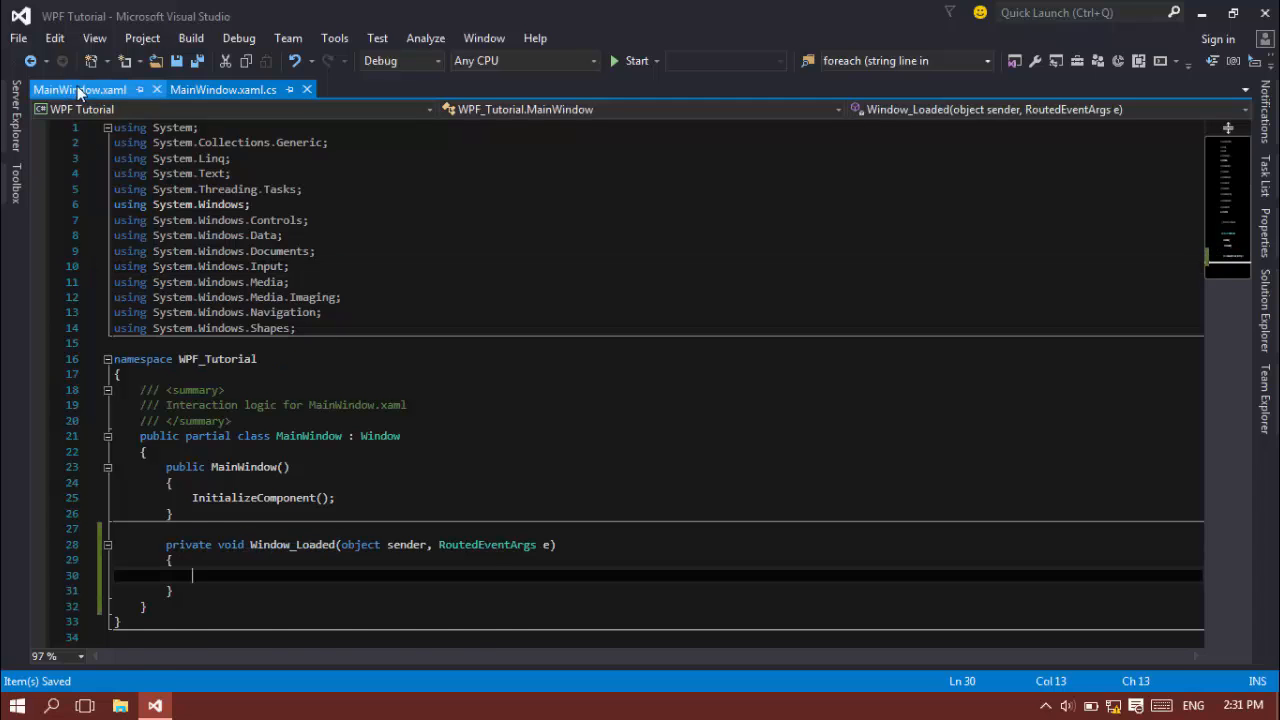
click(77, 90)
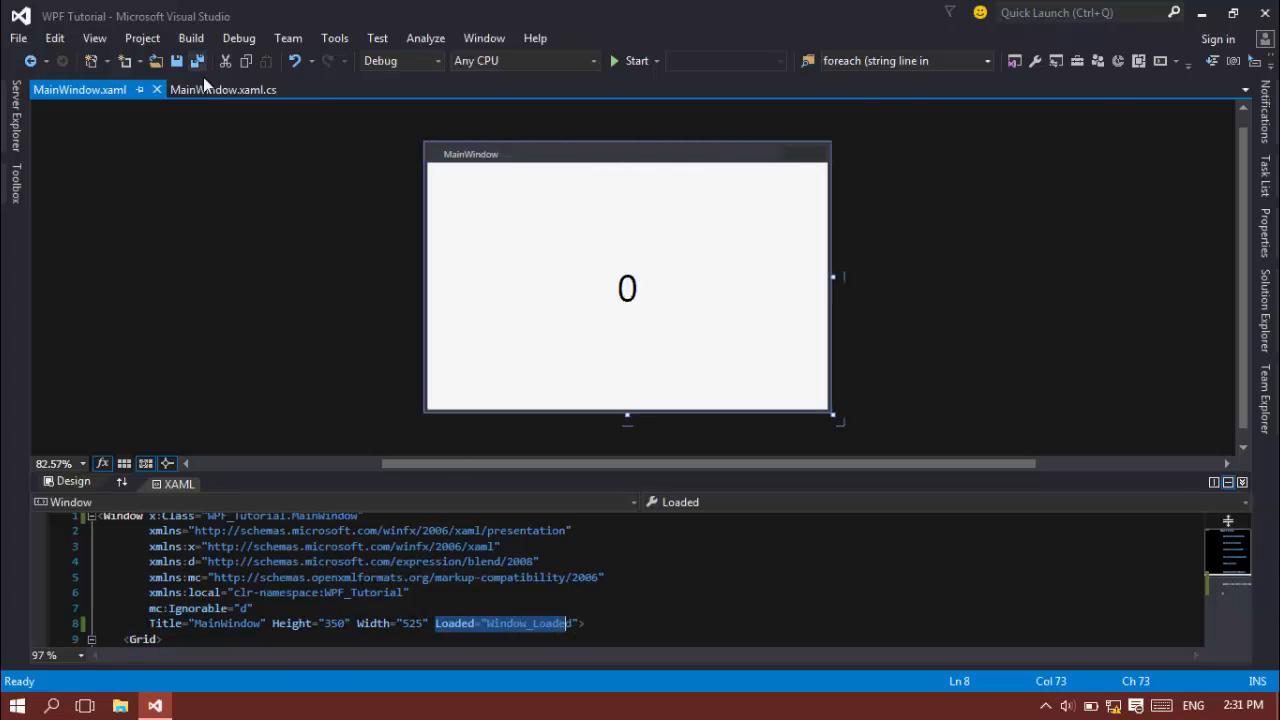
click(235, 89)
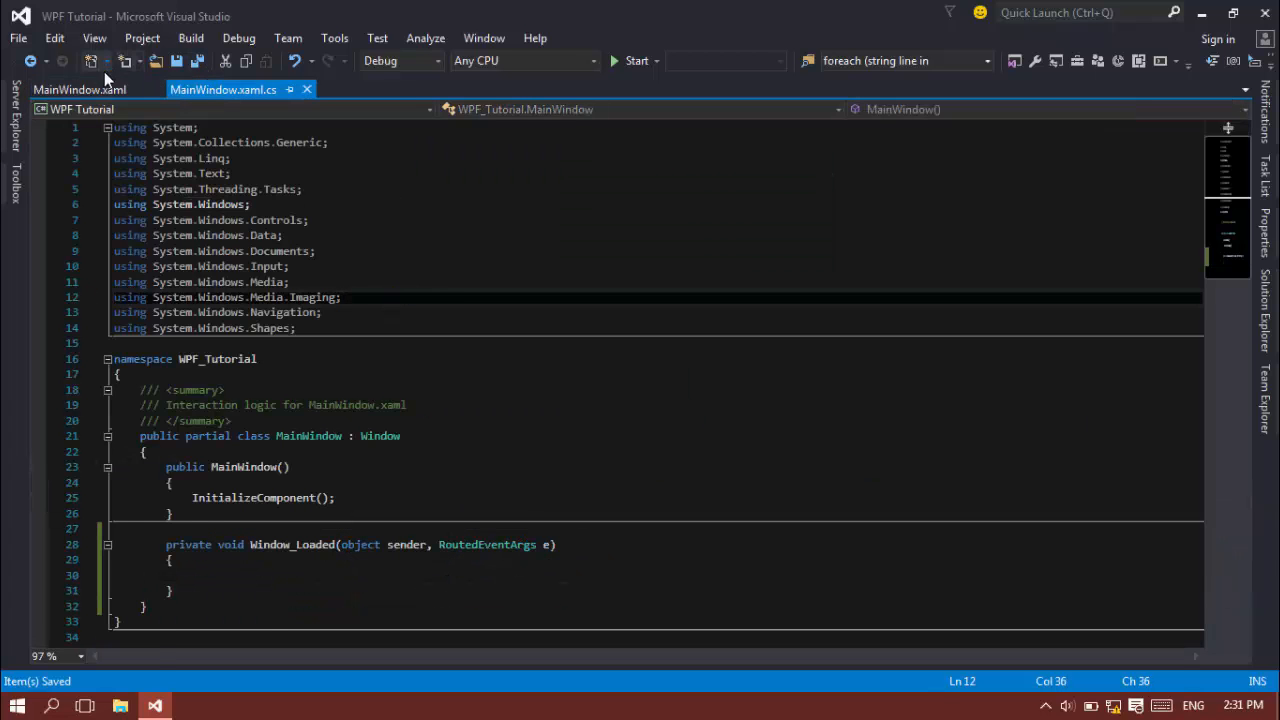
click(78, 88)
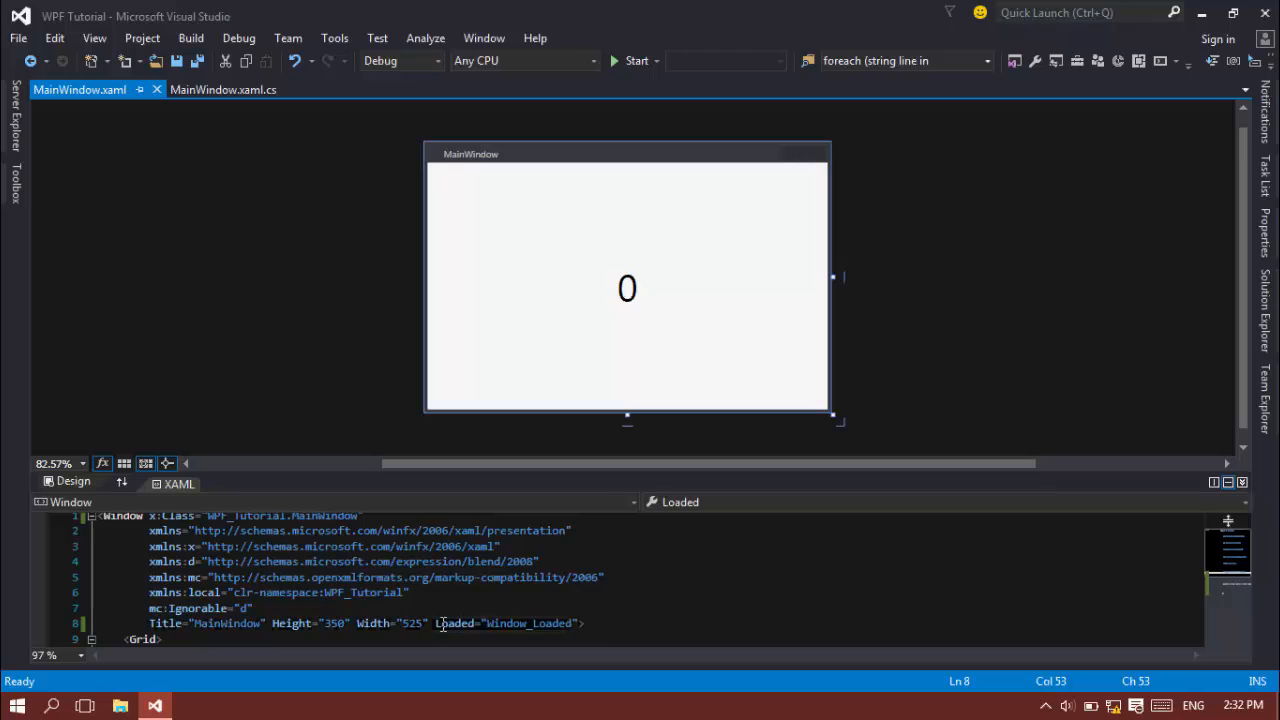
double_click(456, 624)
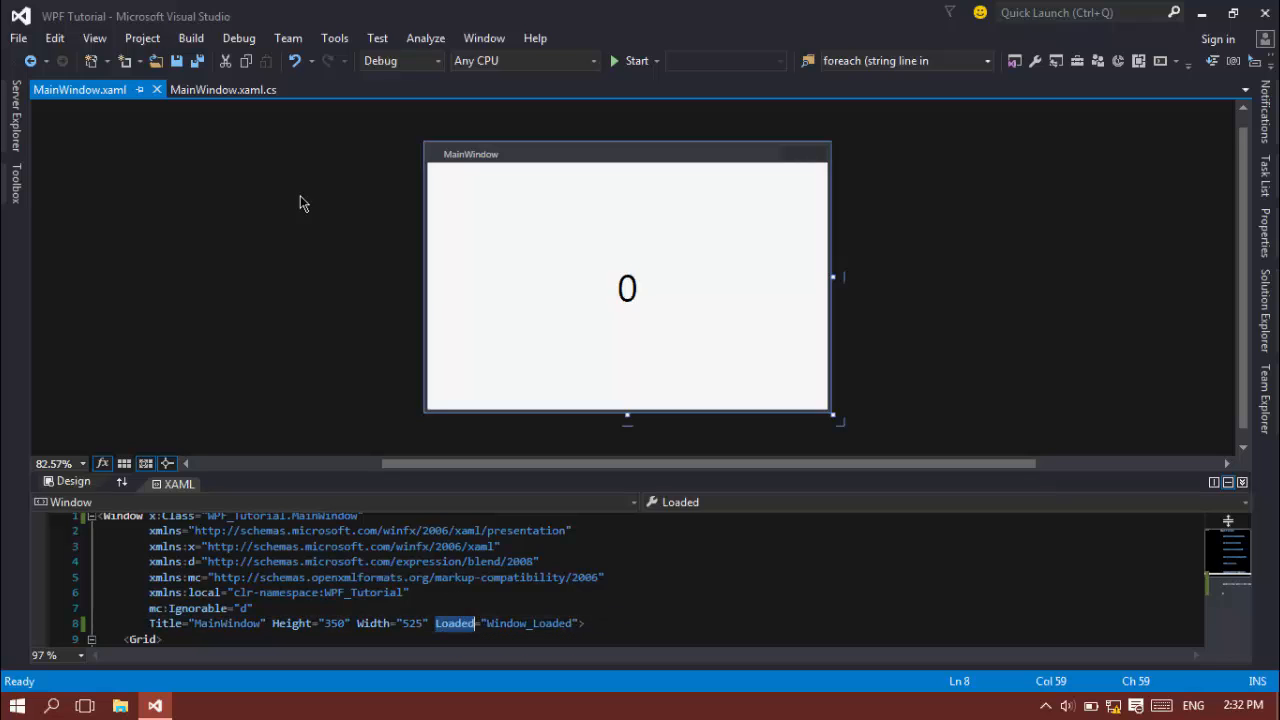
mouse_move(201, 103)
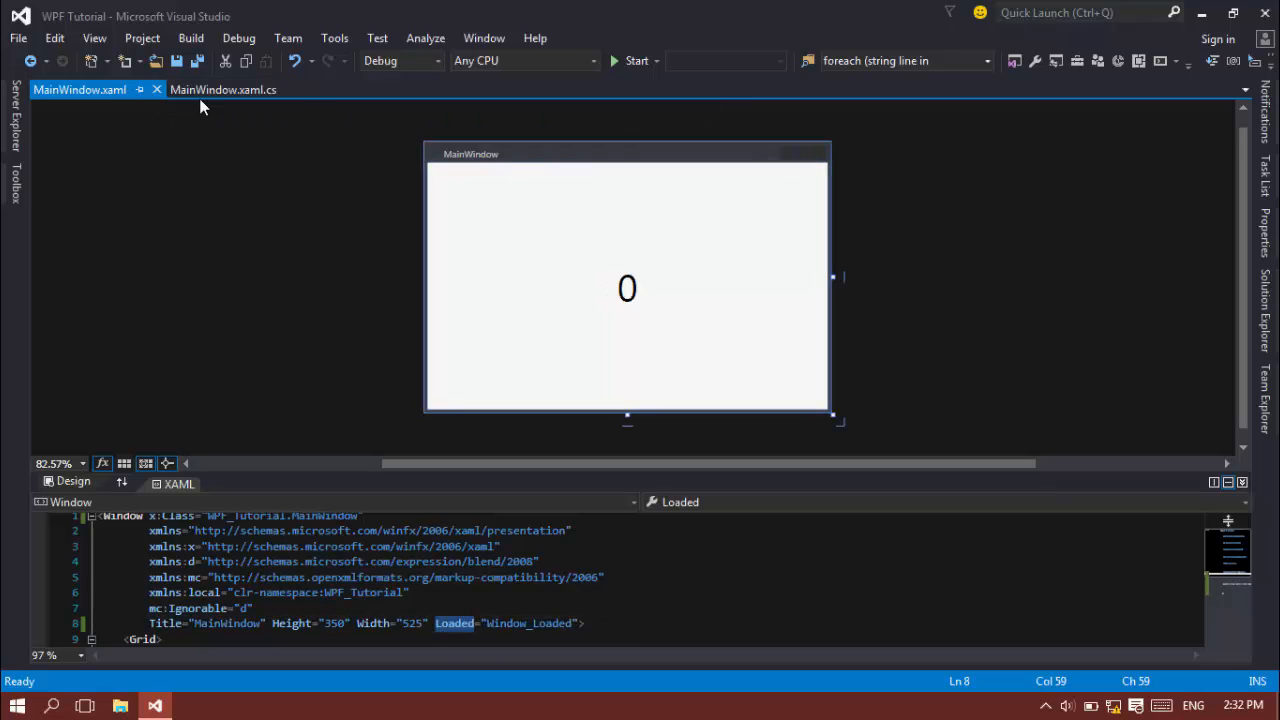
click(227, 90)
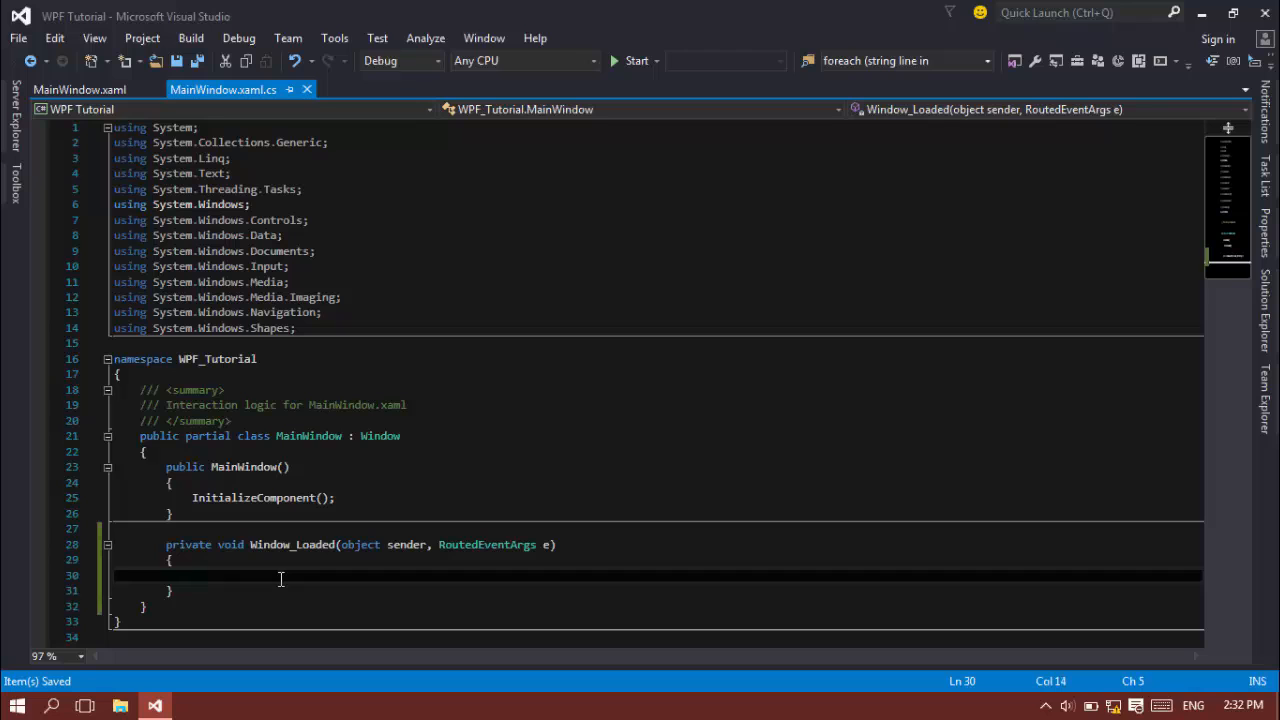
Step: Begin a DispatcherTimer declaration and add 'using System.Windows.Threading;' to the usings
text(Disaptcherti)
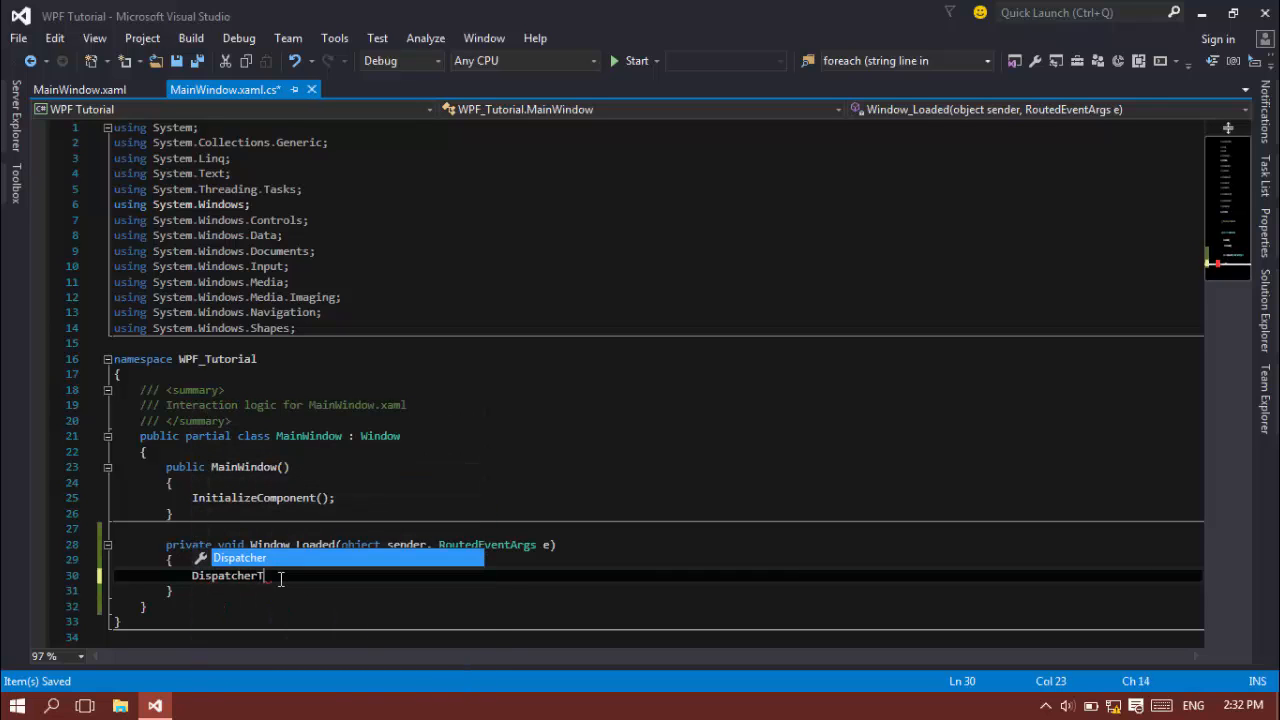
text(imer)
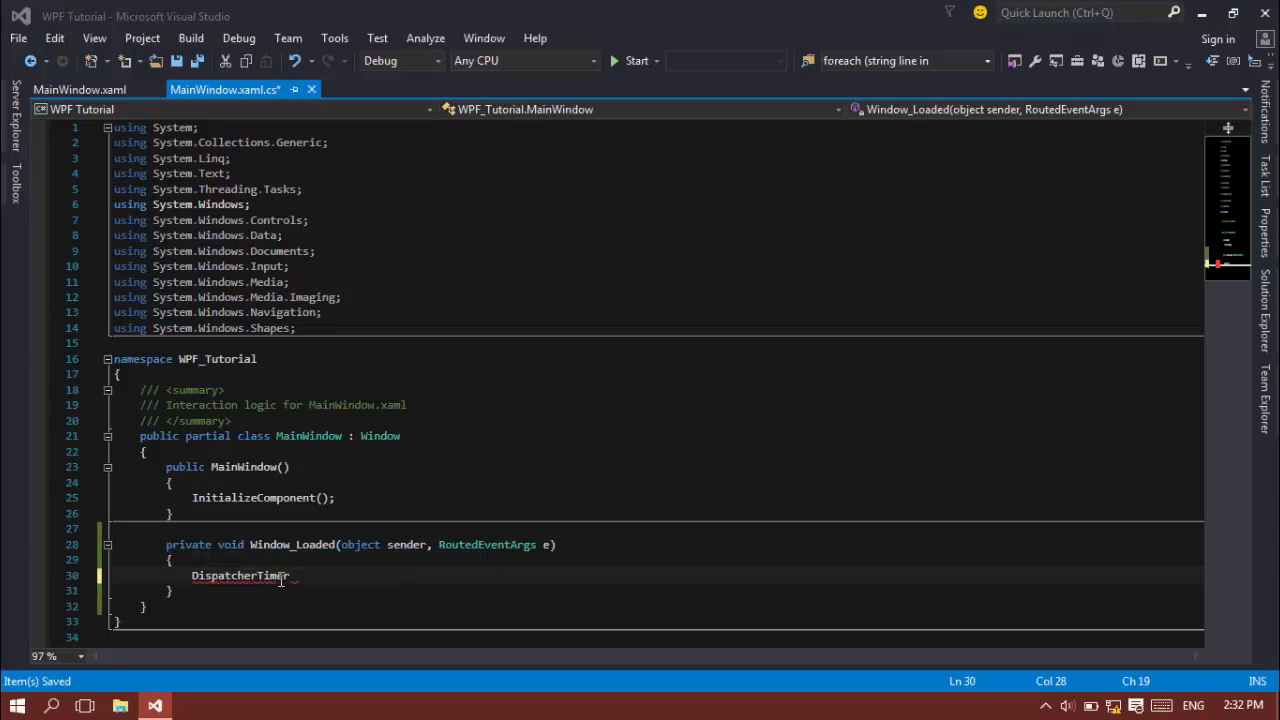
mouse_move(253, 592)
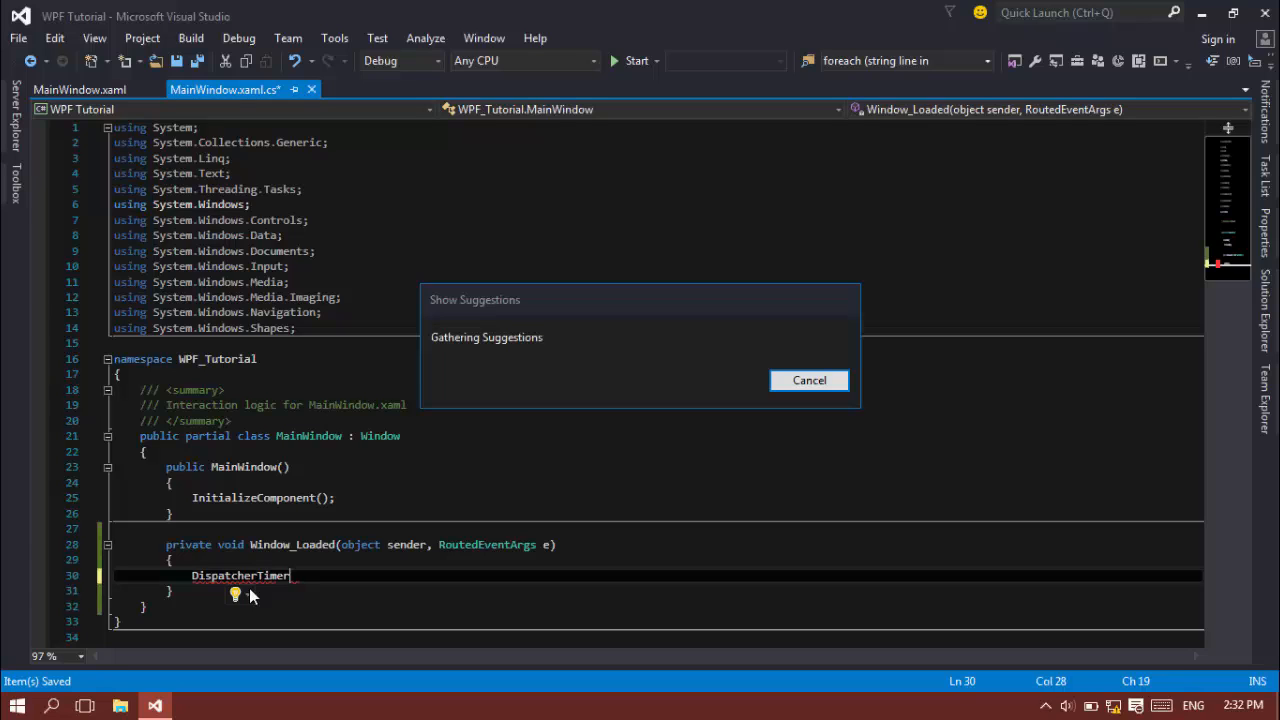
click(809, 380)
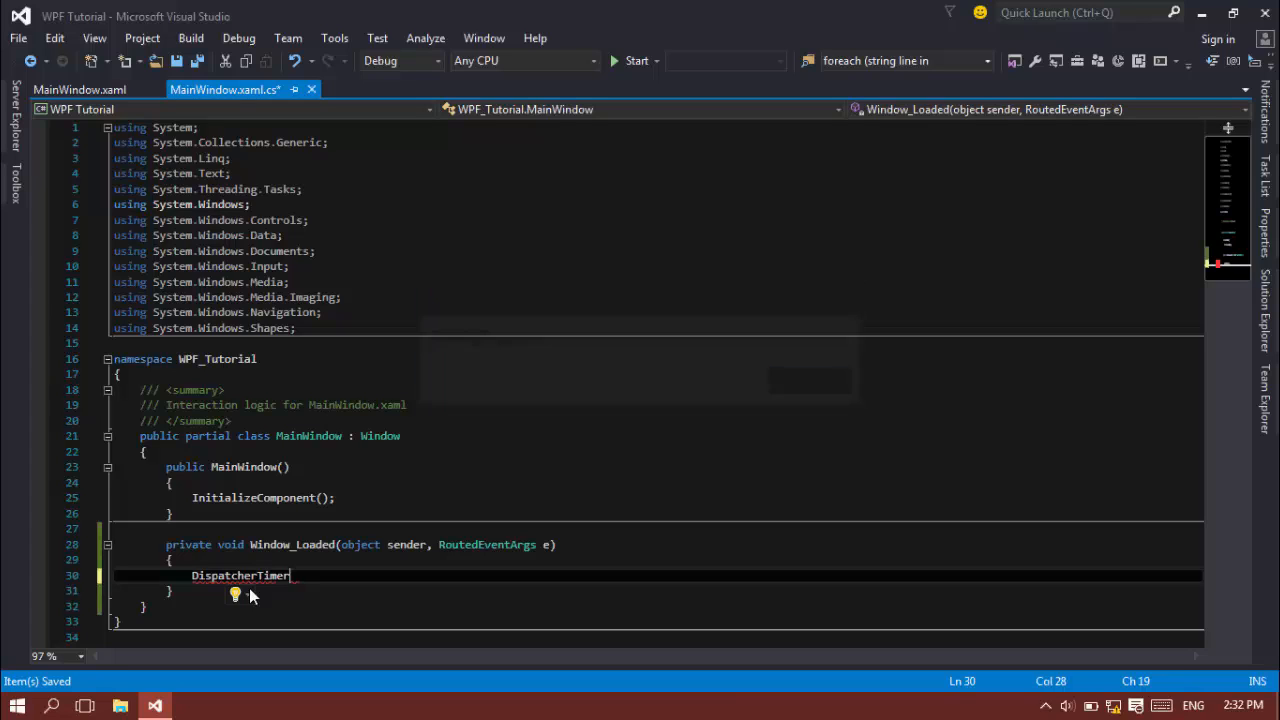
click(235, 595)
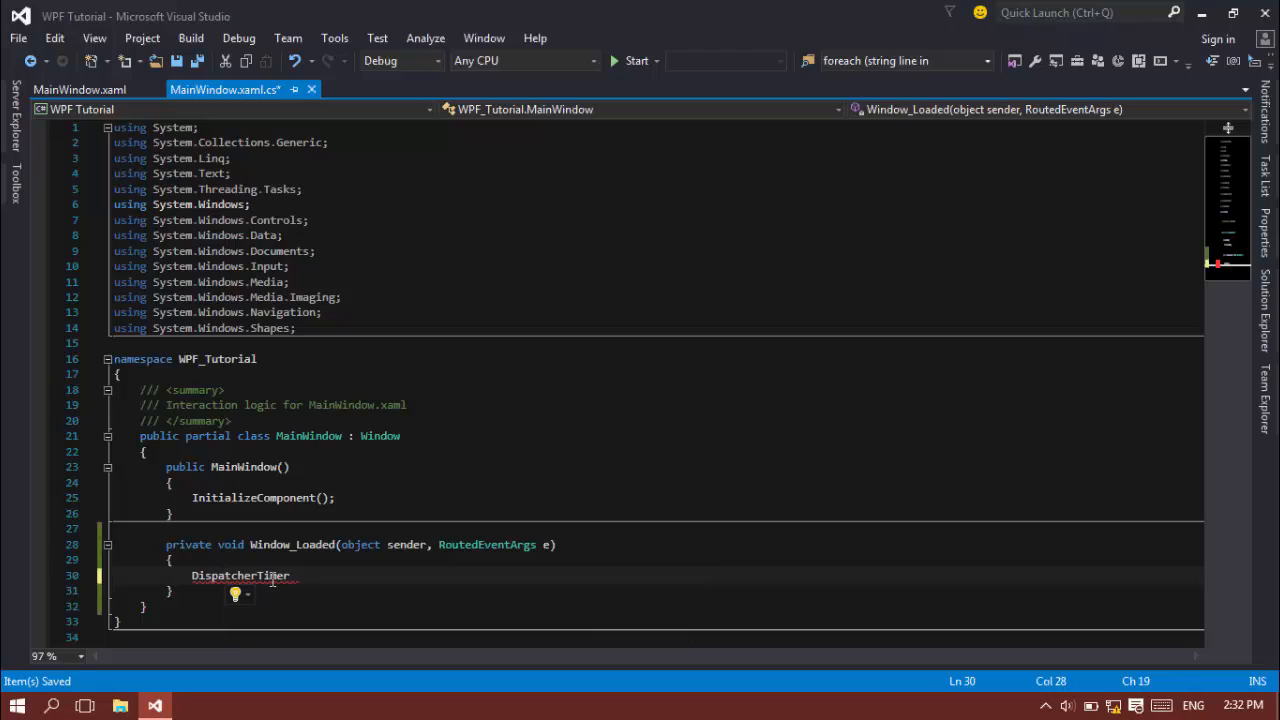
text(using System.Windows.Threading;)
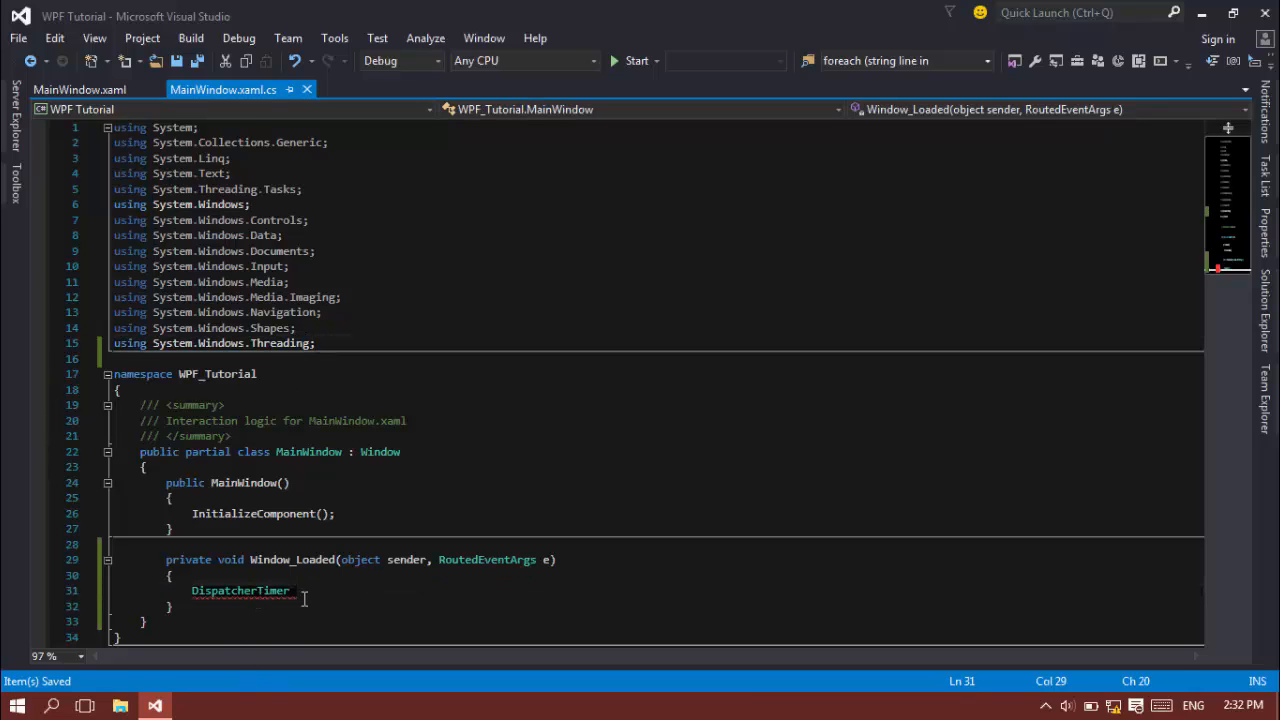
Step: Write 'DispatcherTimer dt = new DispatcherTimer();' and start the dt.Interval line
text(dt = new DispatcherTimer();)
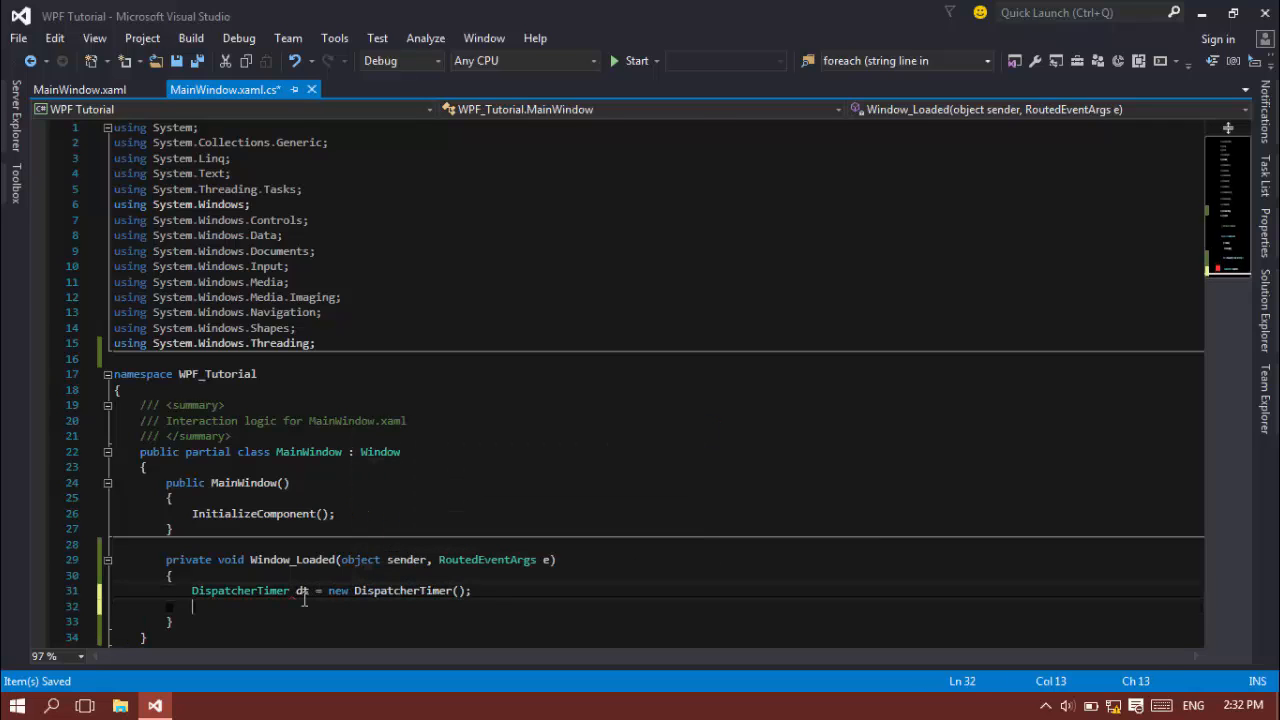
text(dt.)
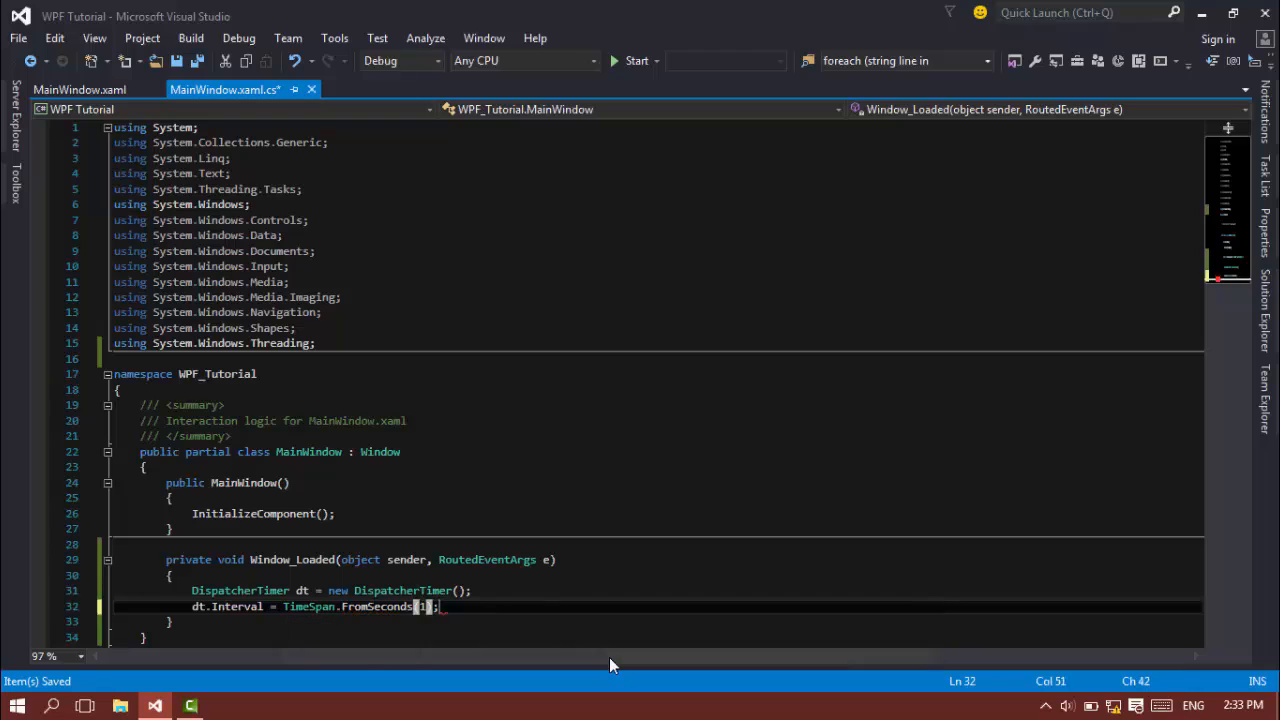
Step: Set dt.Interval to TimeSpan.FromSeconds(1), add dt.Start(), and begin another dt. line
text(T)
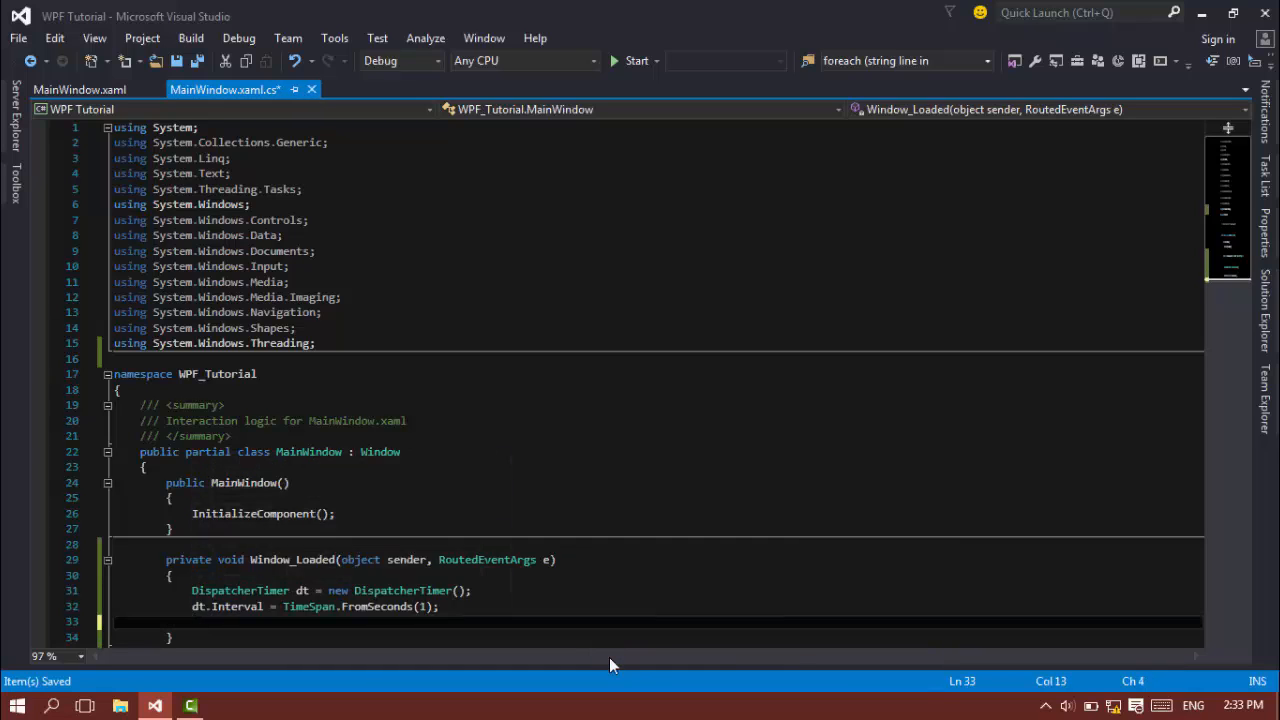
text(TimeSpan.)
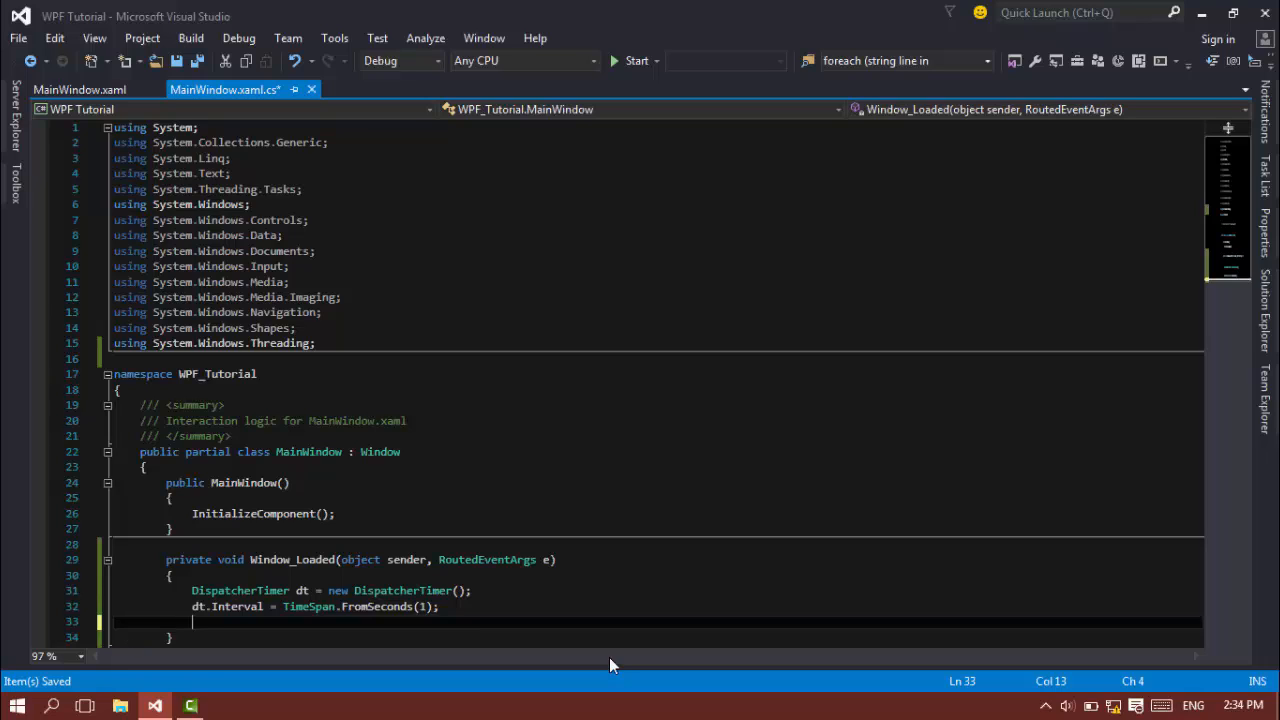
text(new Tim)
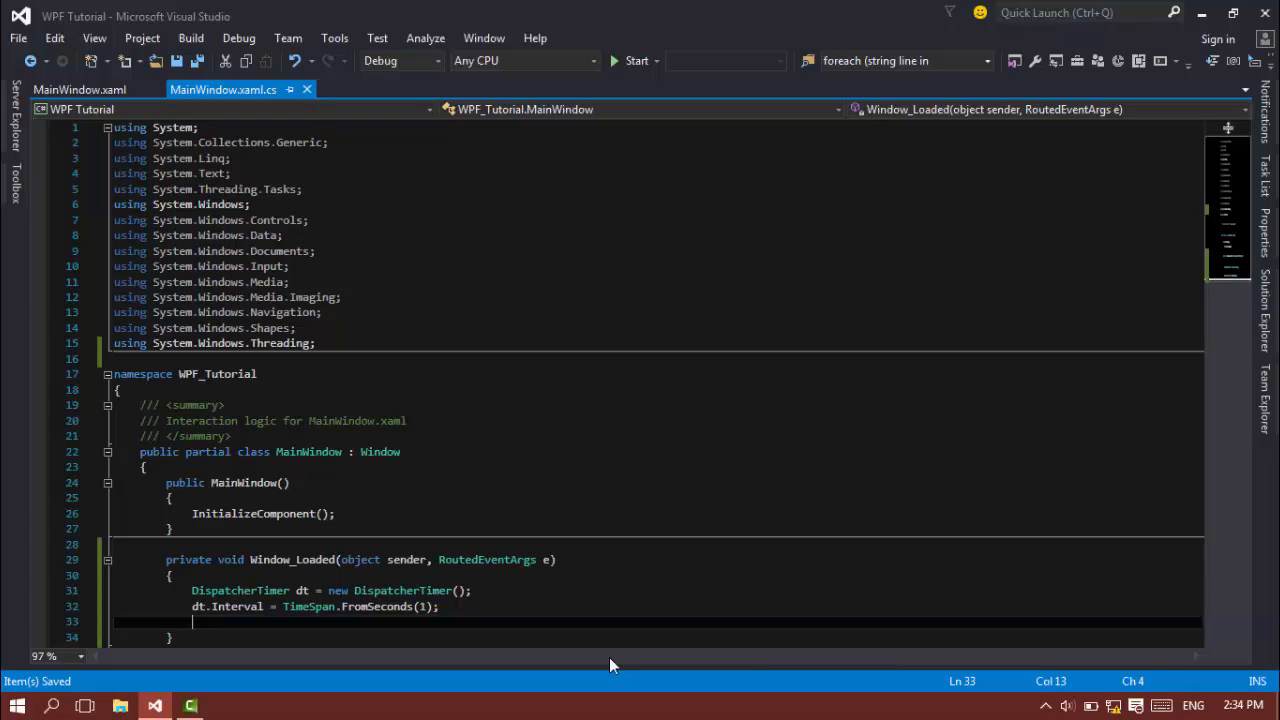
text(dt.)
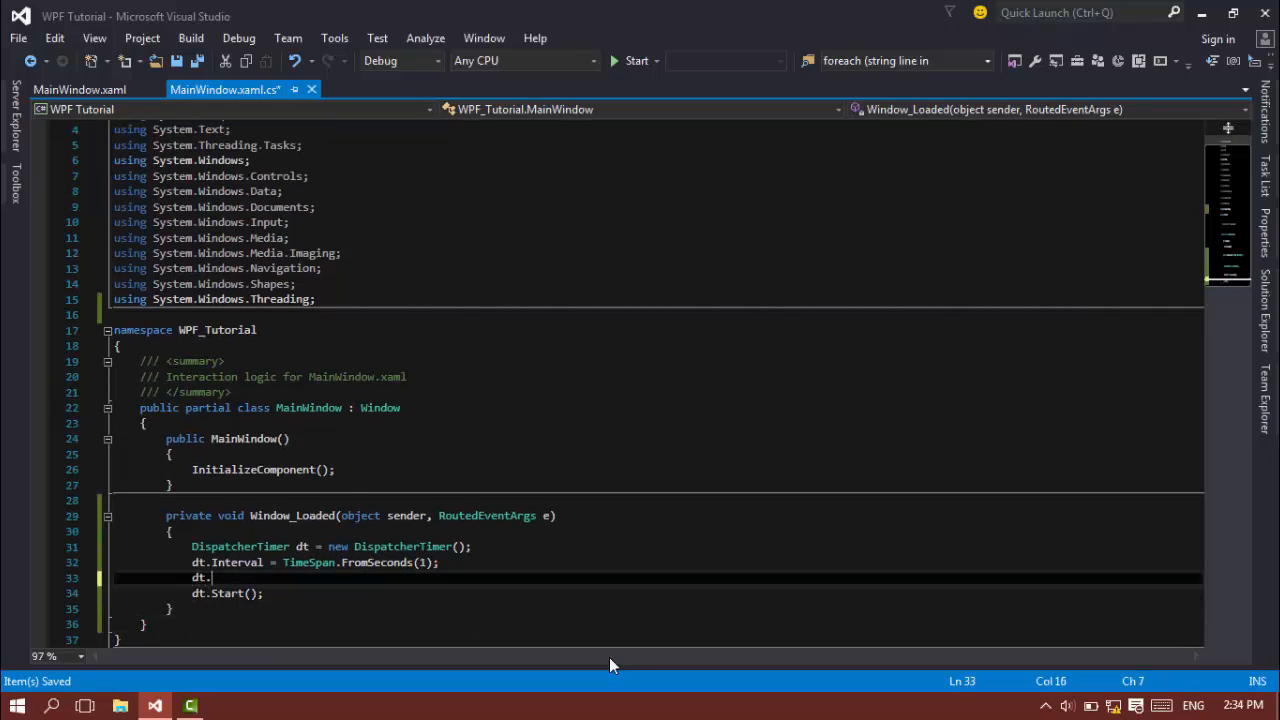
Step: Type dt.Tick +=, accept the generated Dt_Tick handler, then delete that method
text(Tick+=)
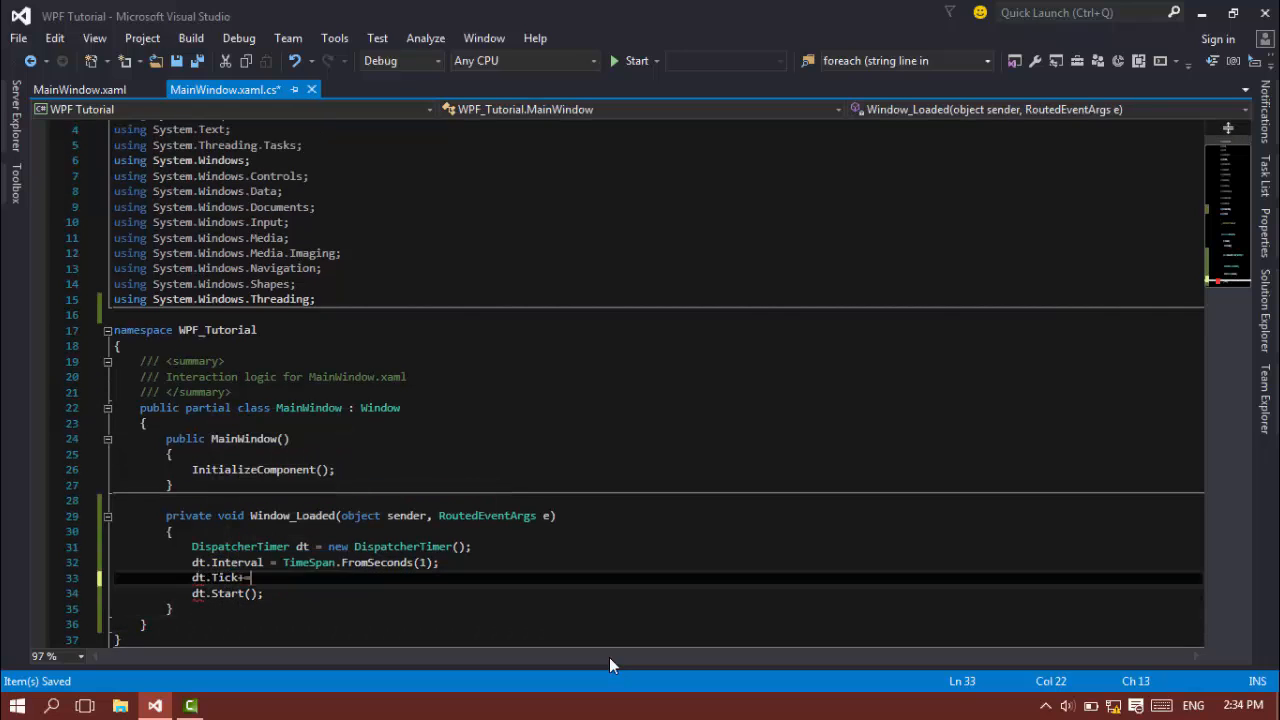
text(+=)
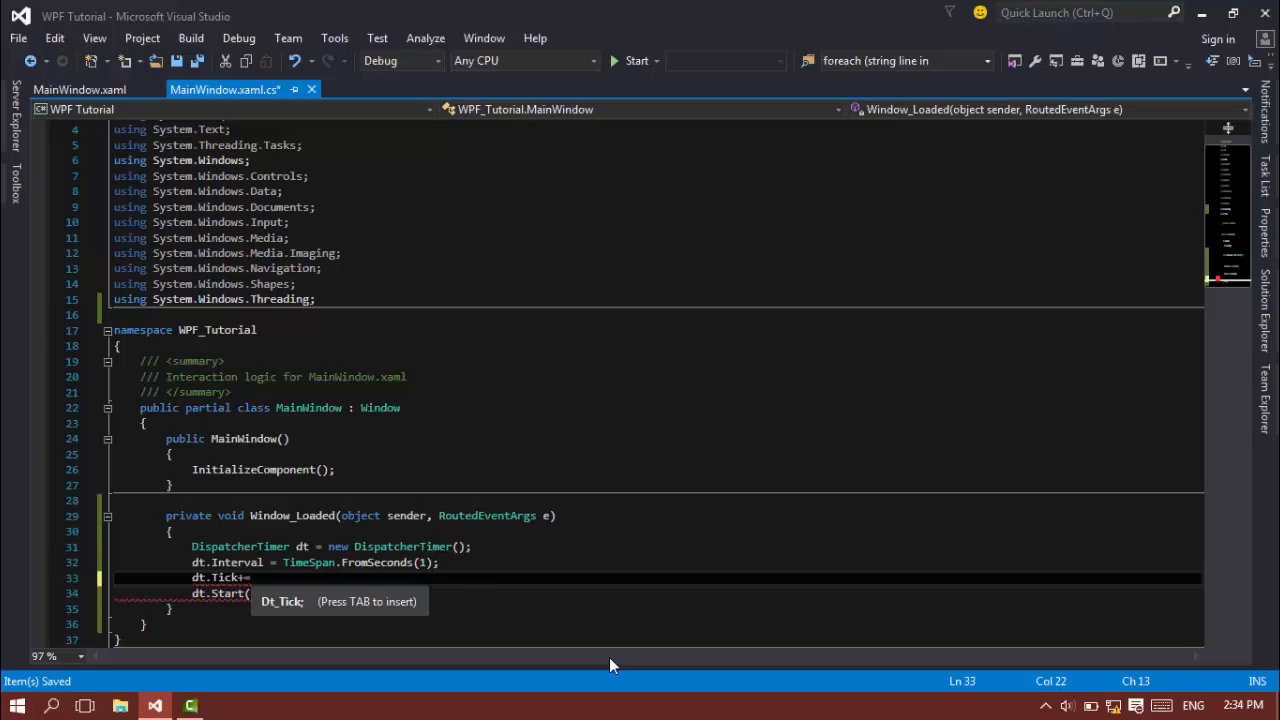
key(Tab)
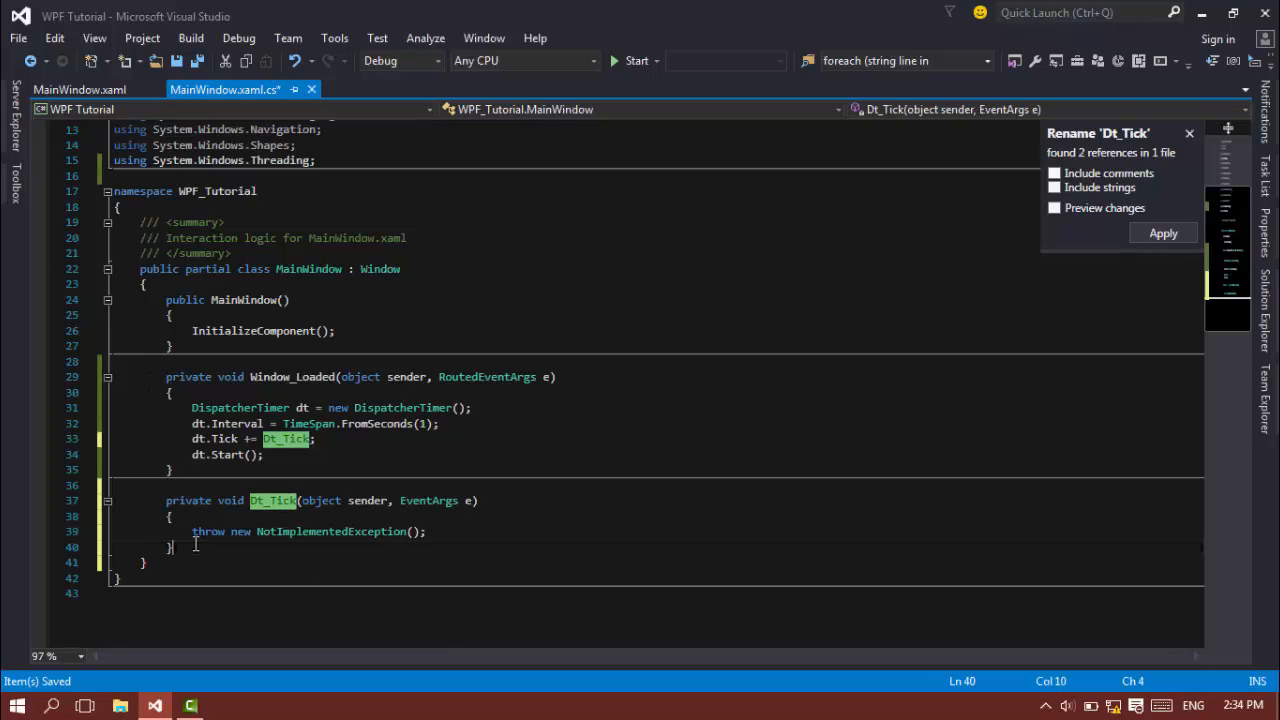
drag(166, 485, 170, 547)
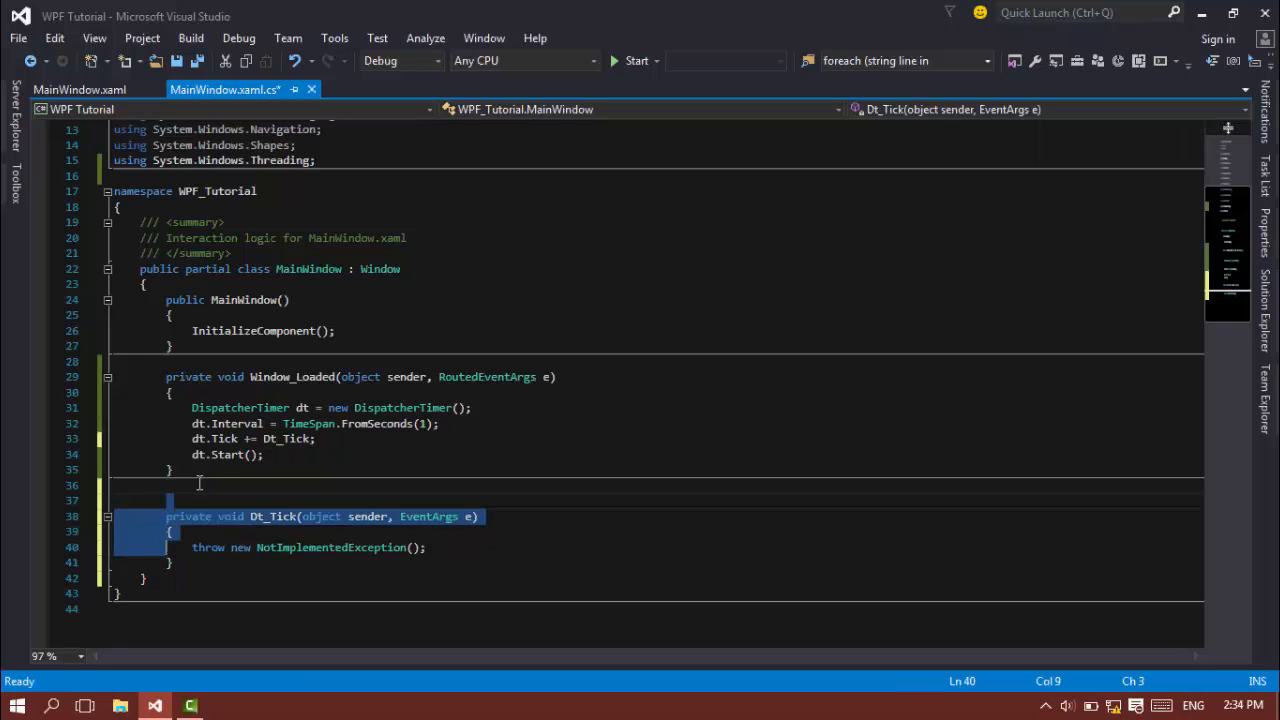
key(Delete)
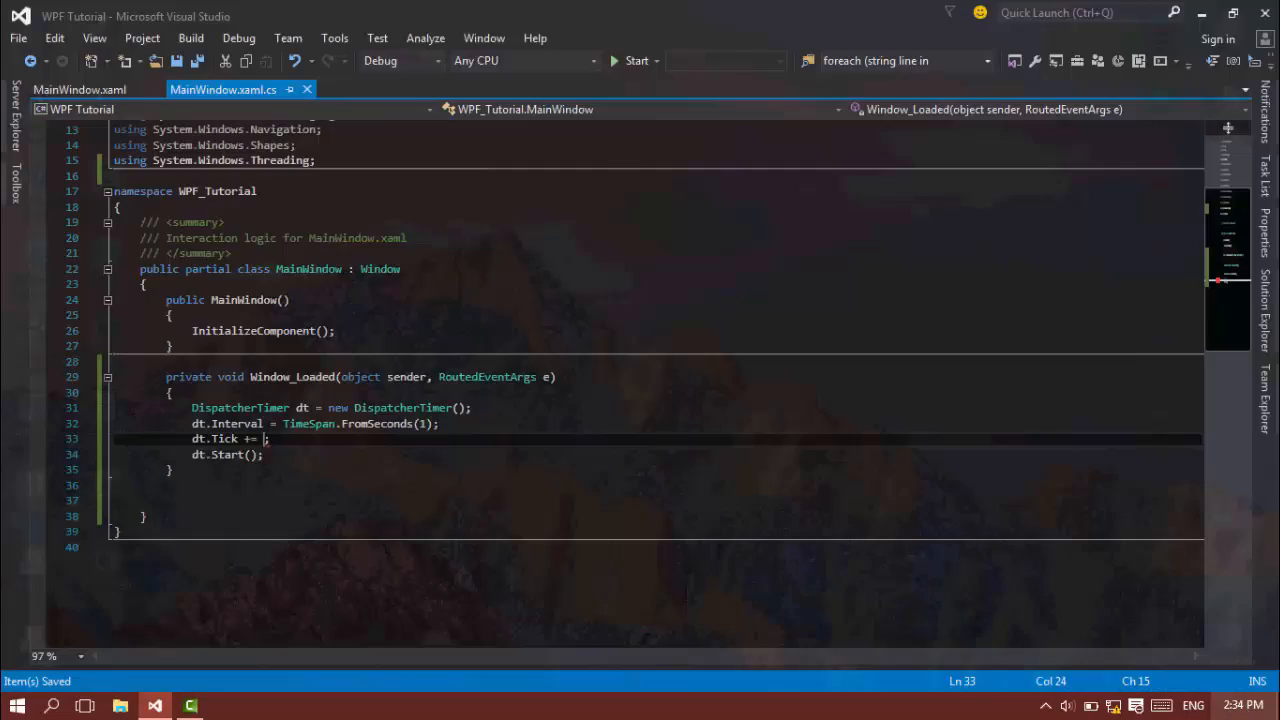
Step: Set dt.Tick += dtTicker and add an empty dtTicker(object sender, EventArgs e) method
click(1194, 14)
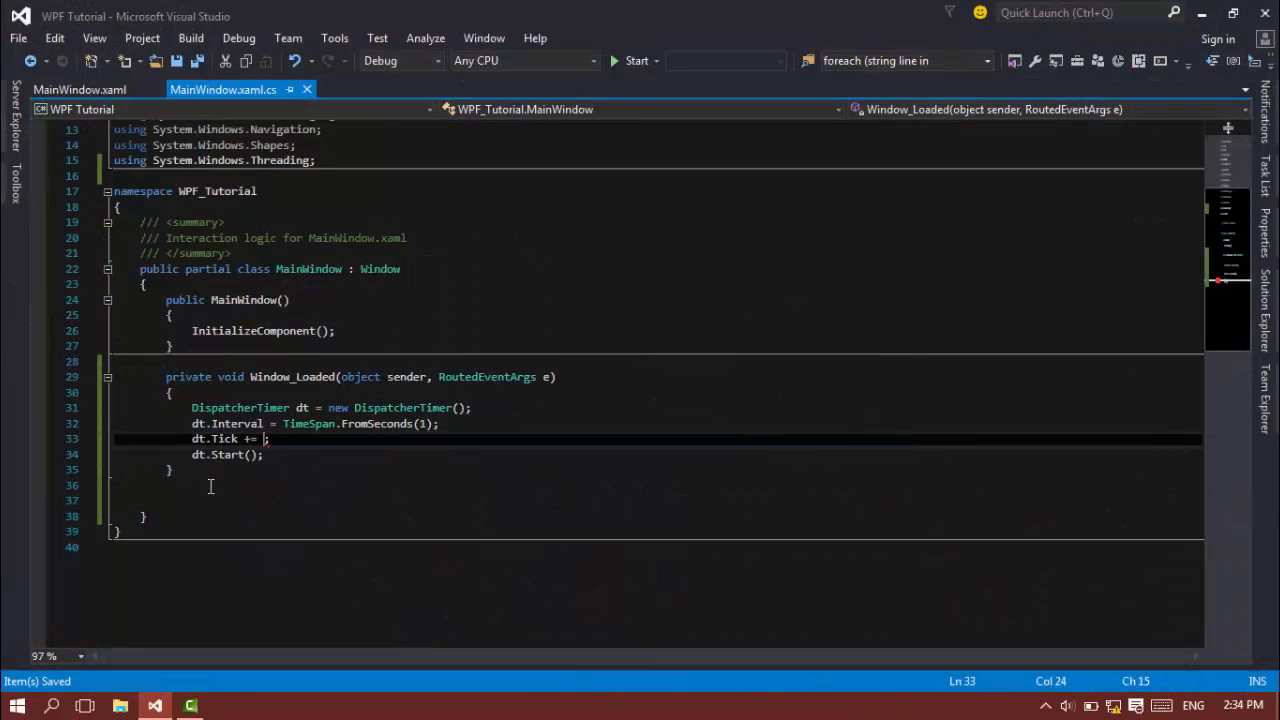
text(pi)
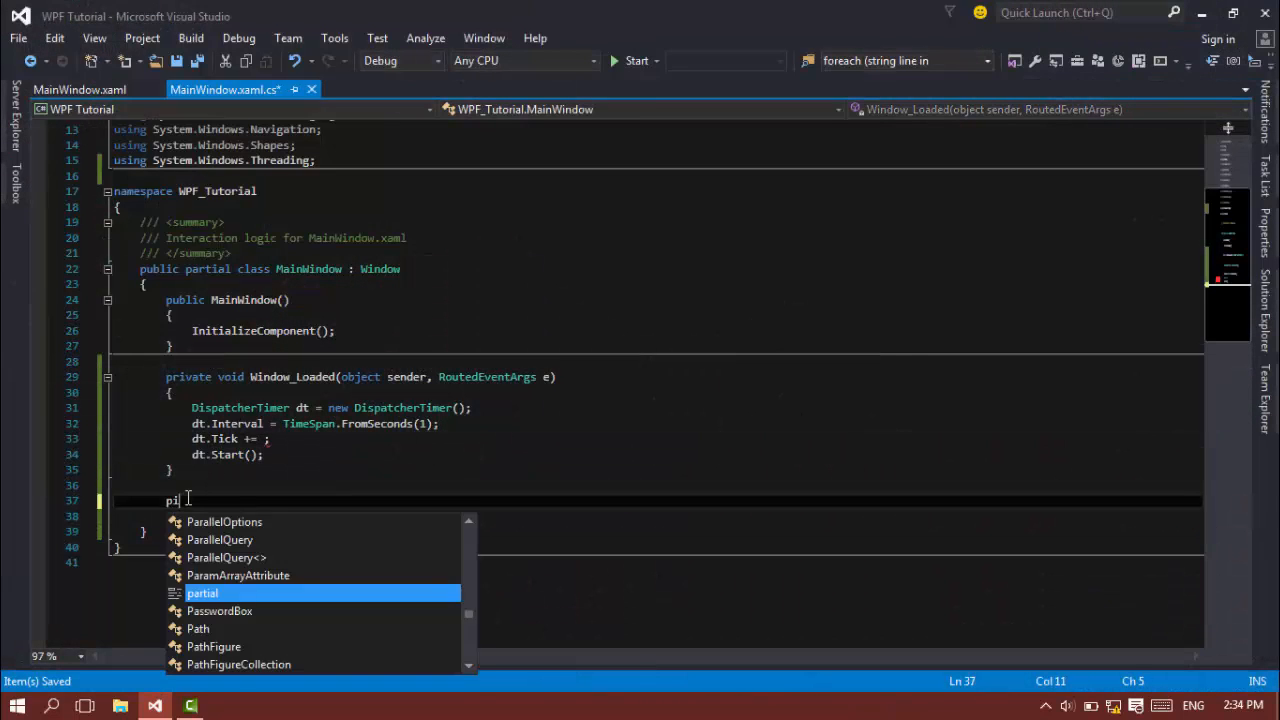
text(r)
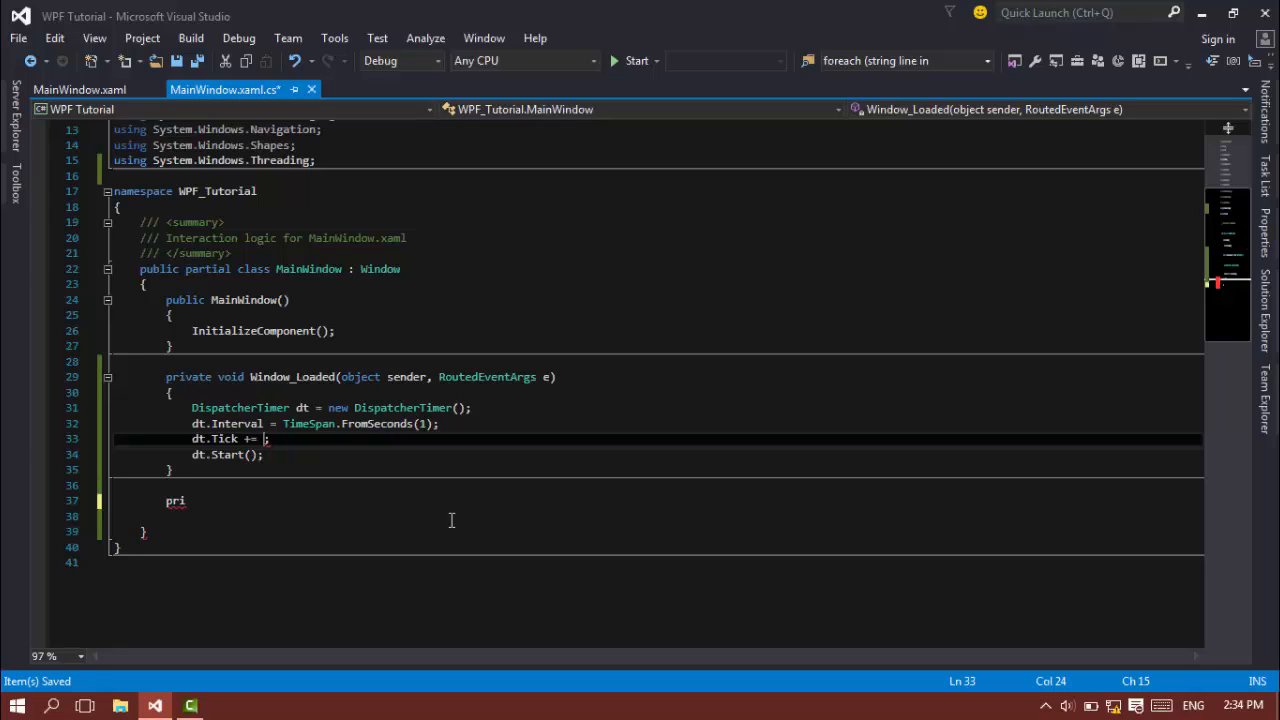
text(dtTicker)
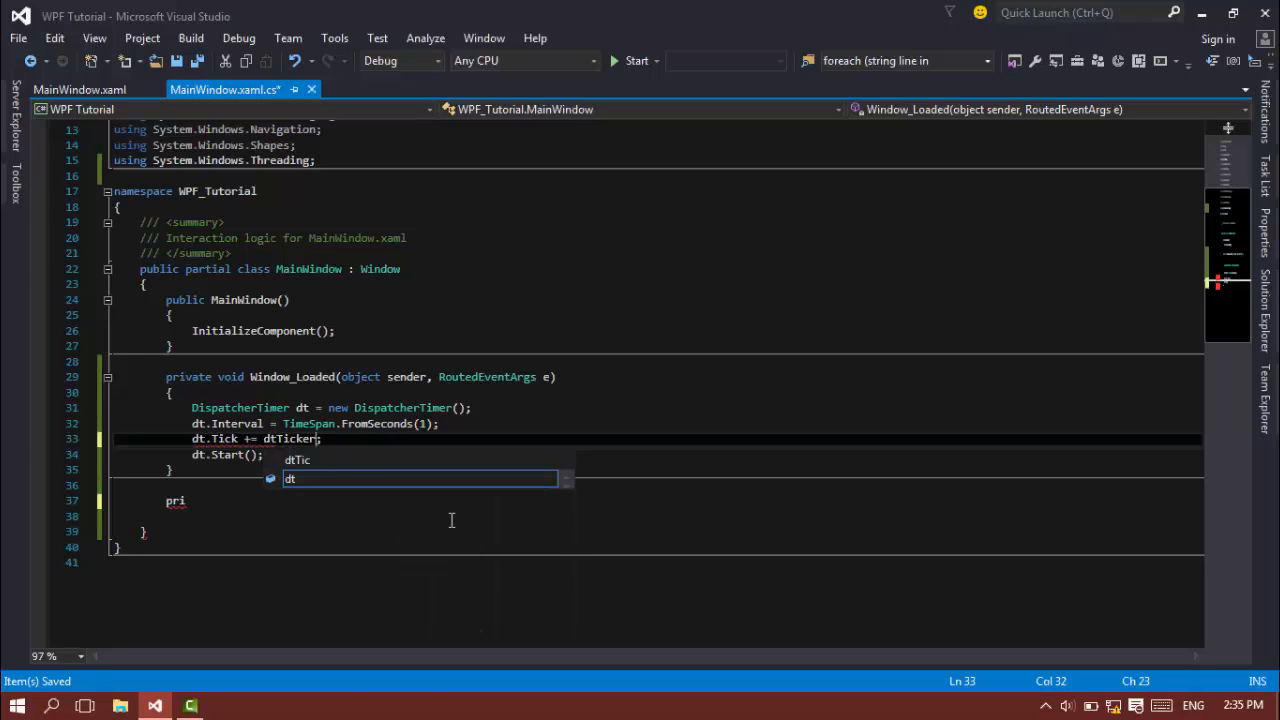
text(vate void dt)
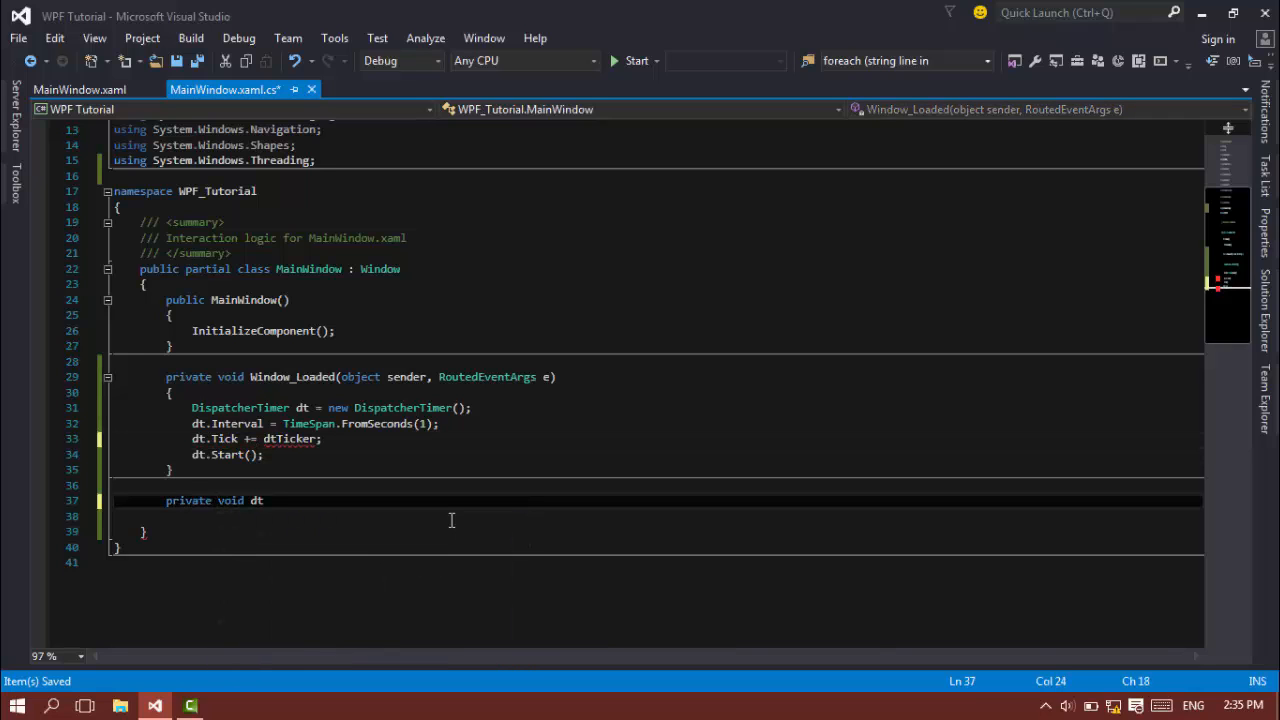
text(Ticker(object)
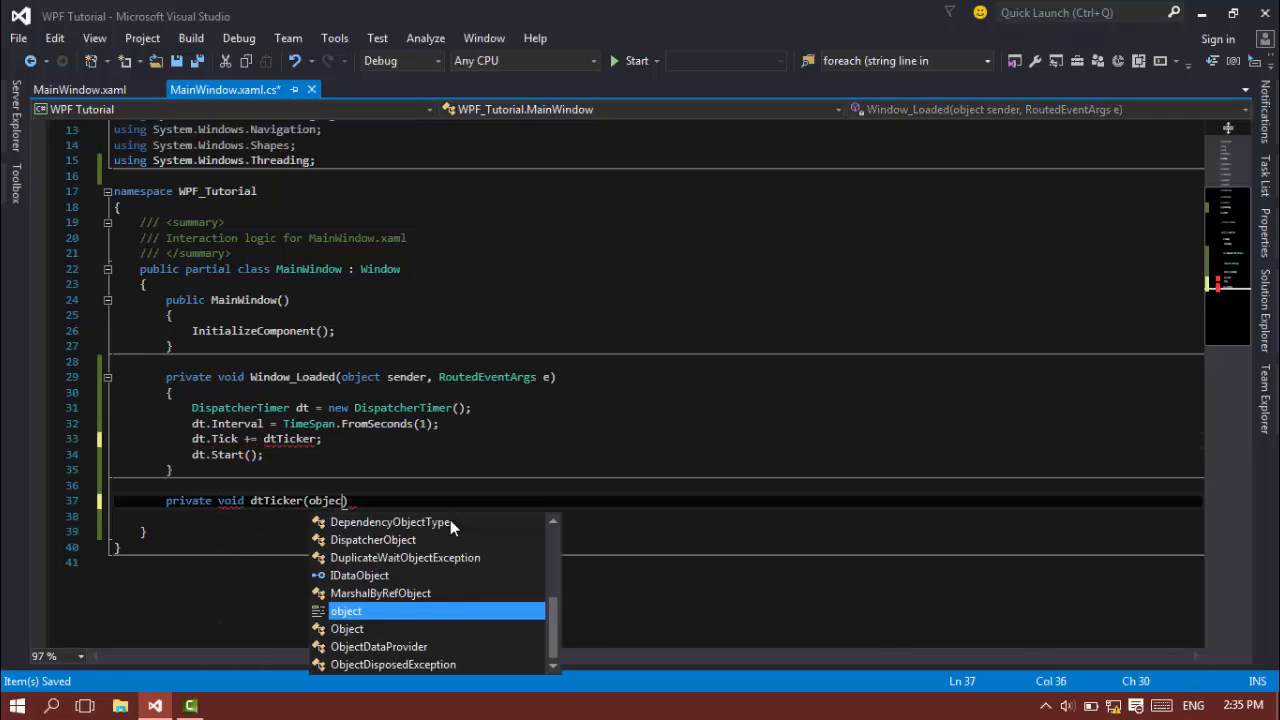
text(sender,)
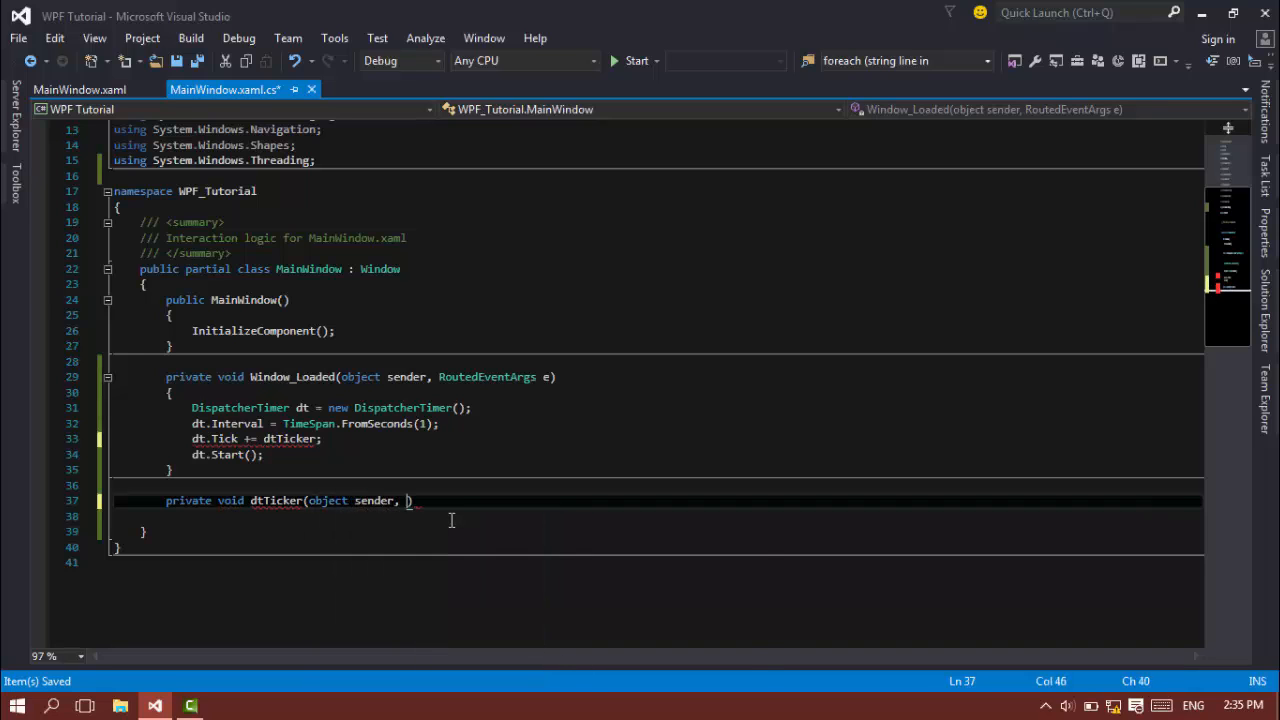
text(EventArgs e)
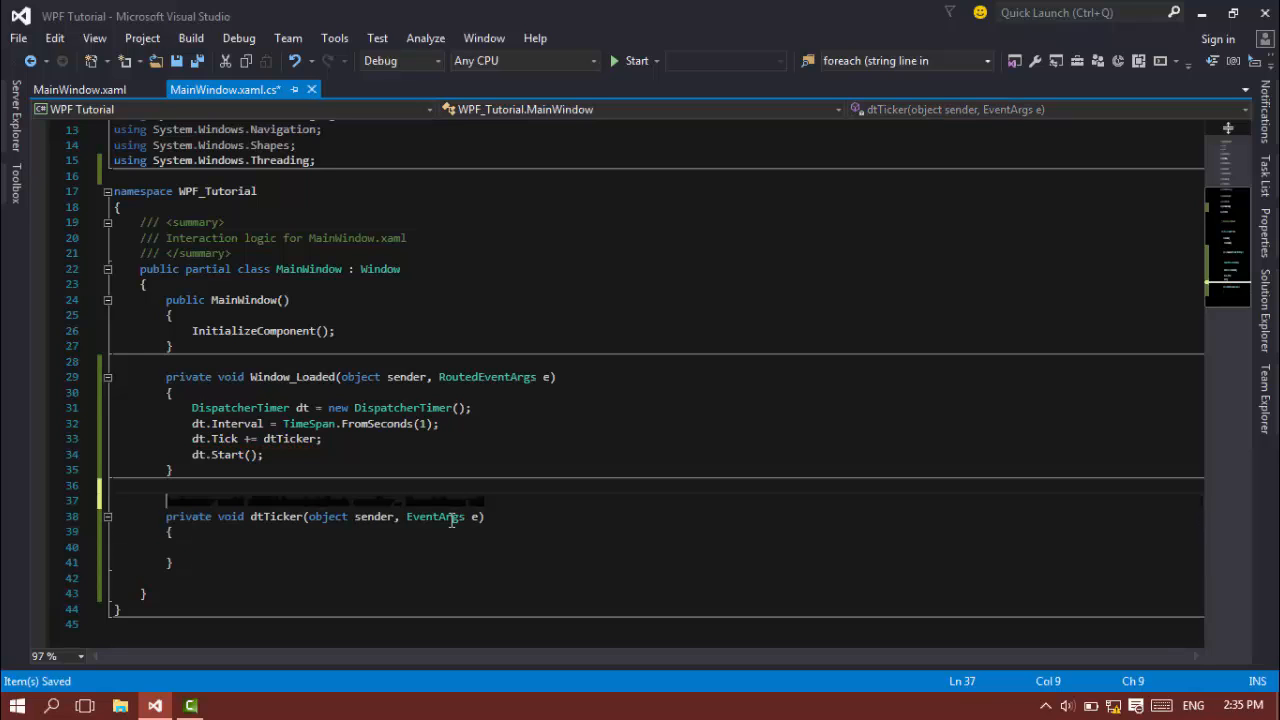
Step: Declare 'private int increment = 0;'; in dtTicker, increment it and write it to TimerLabel.Content
text(private int)
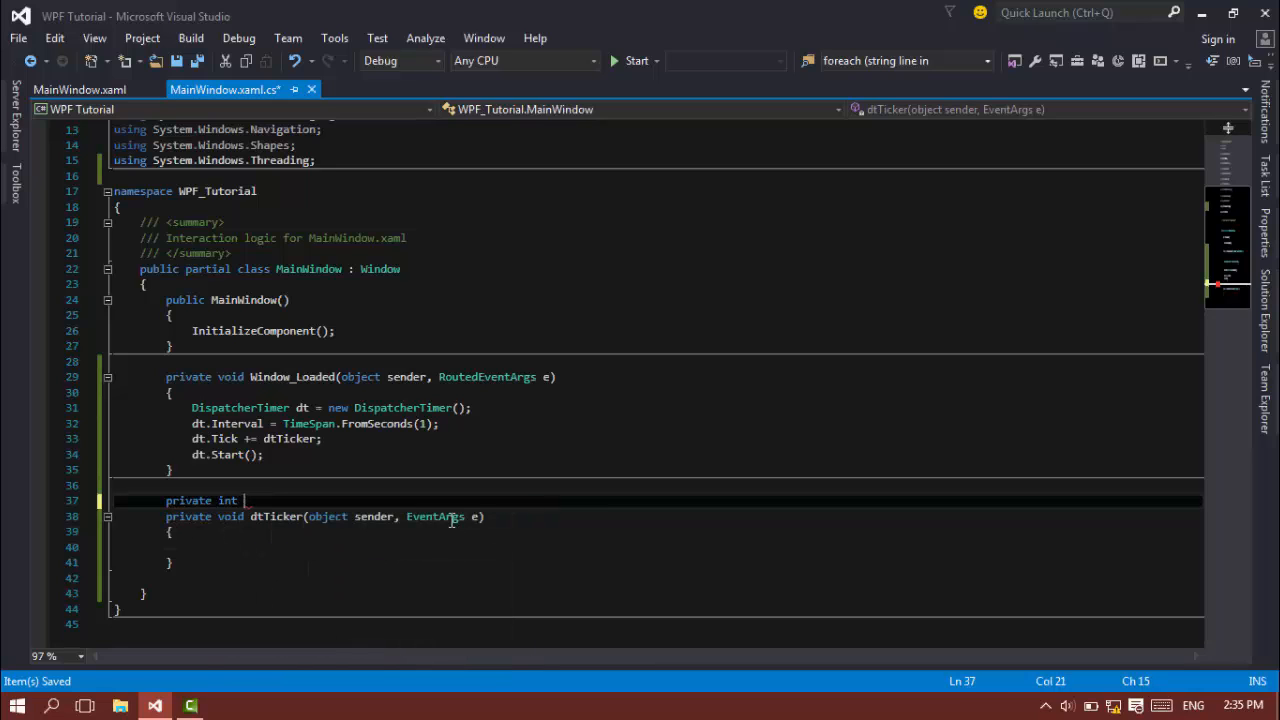
text(increment = 0;)
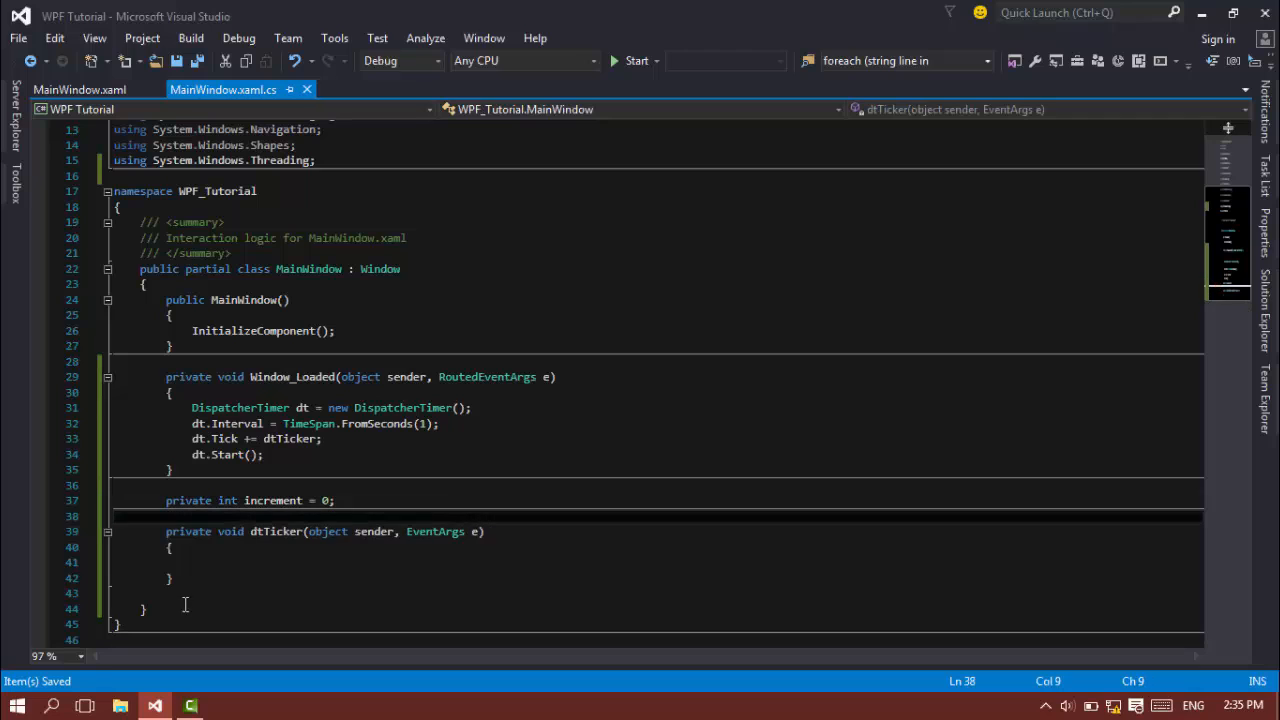
click(200, 562)
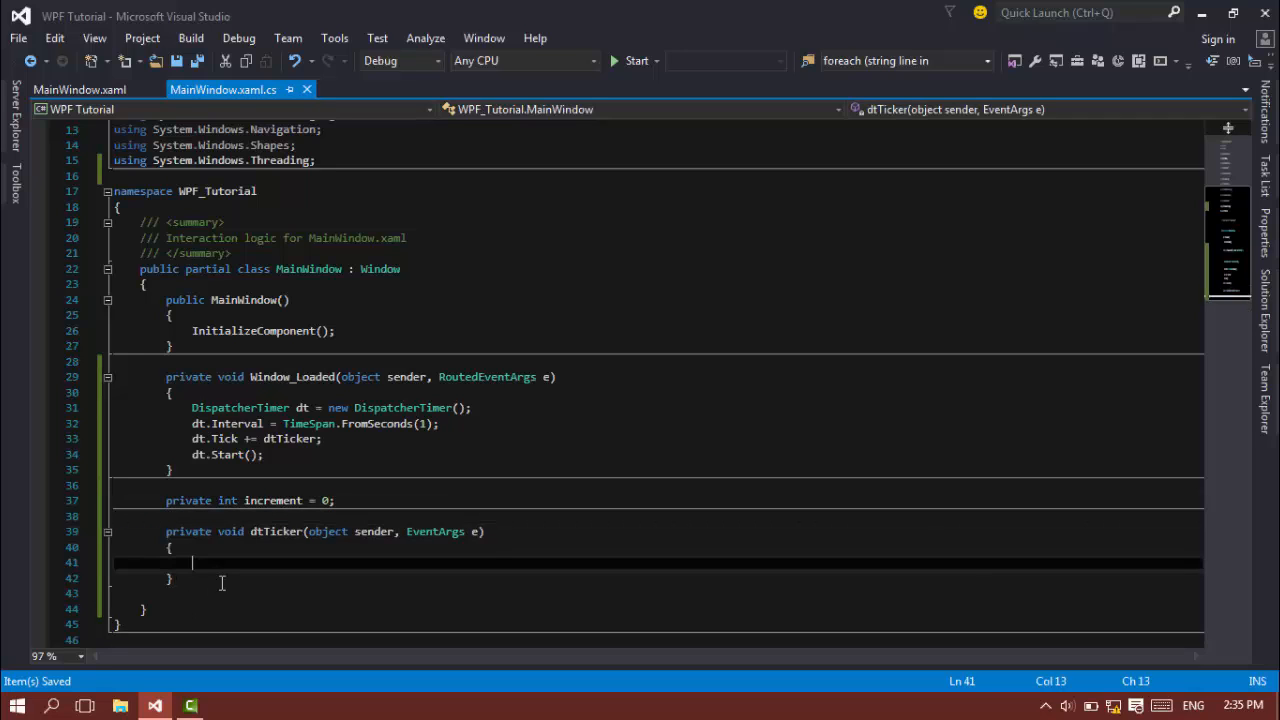
text(increment++;)
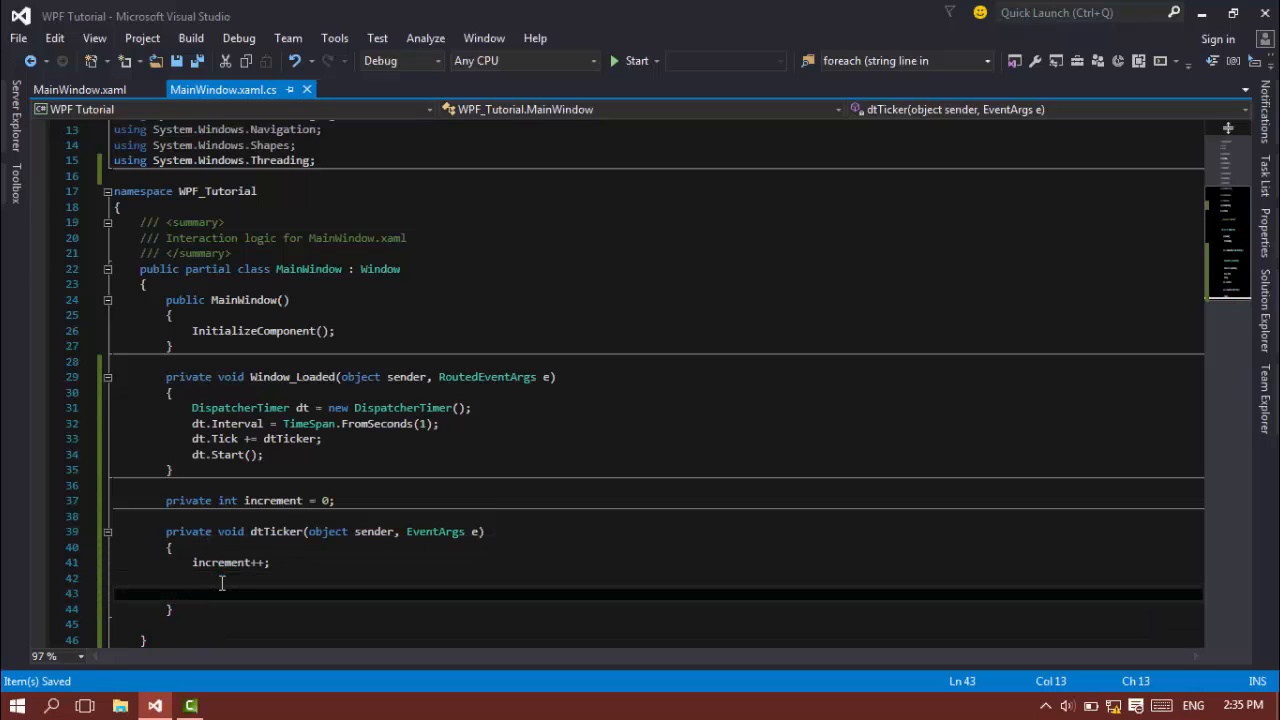
text(TimerLabel.Content = increment.ToString();)
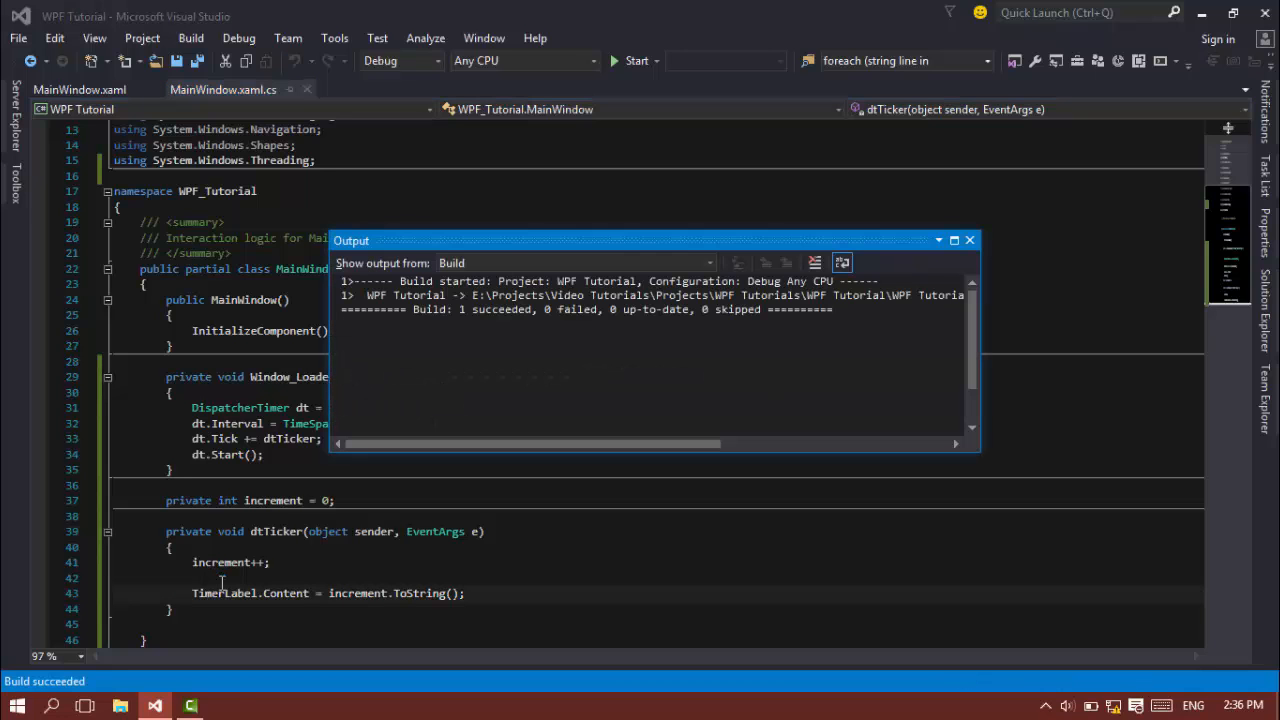
Step: Run the app, watch the label count up to 14, then return to Visual Studio
click(631, 60)
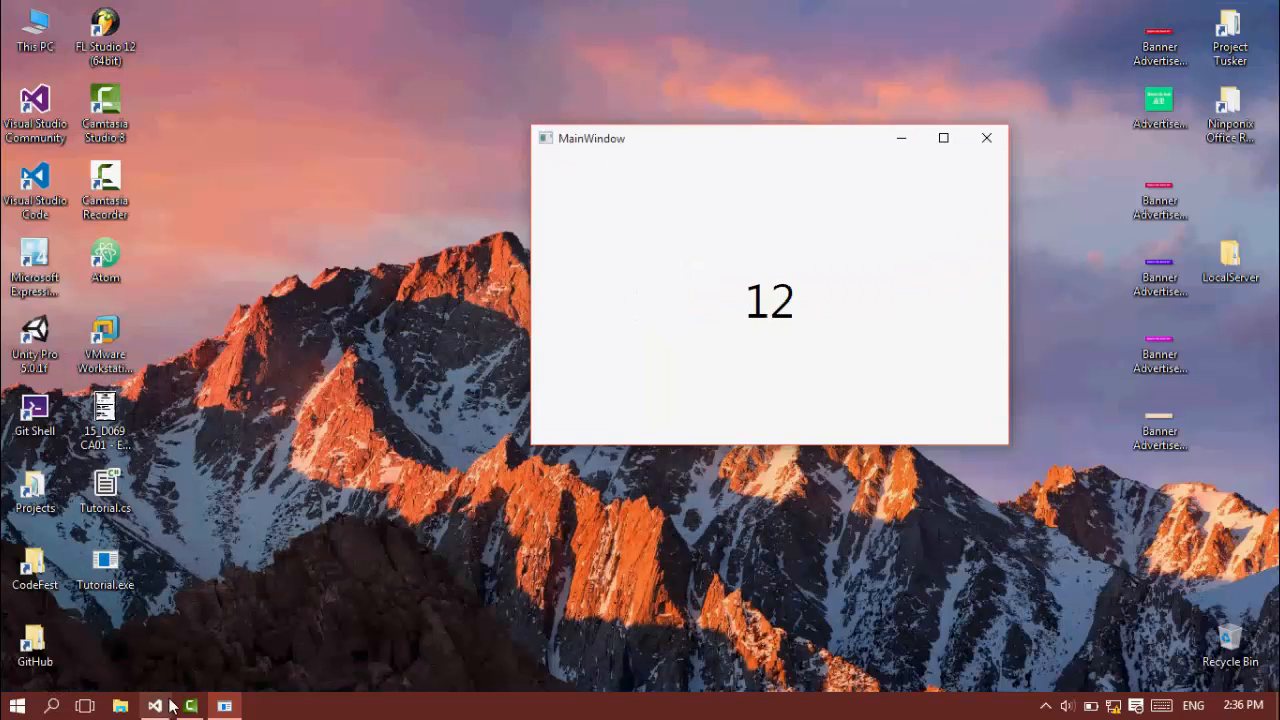
click(228, 703)
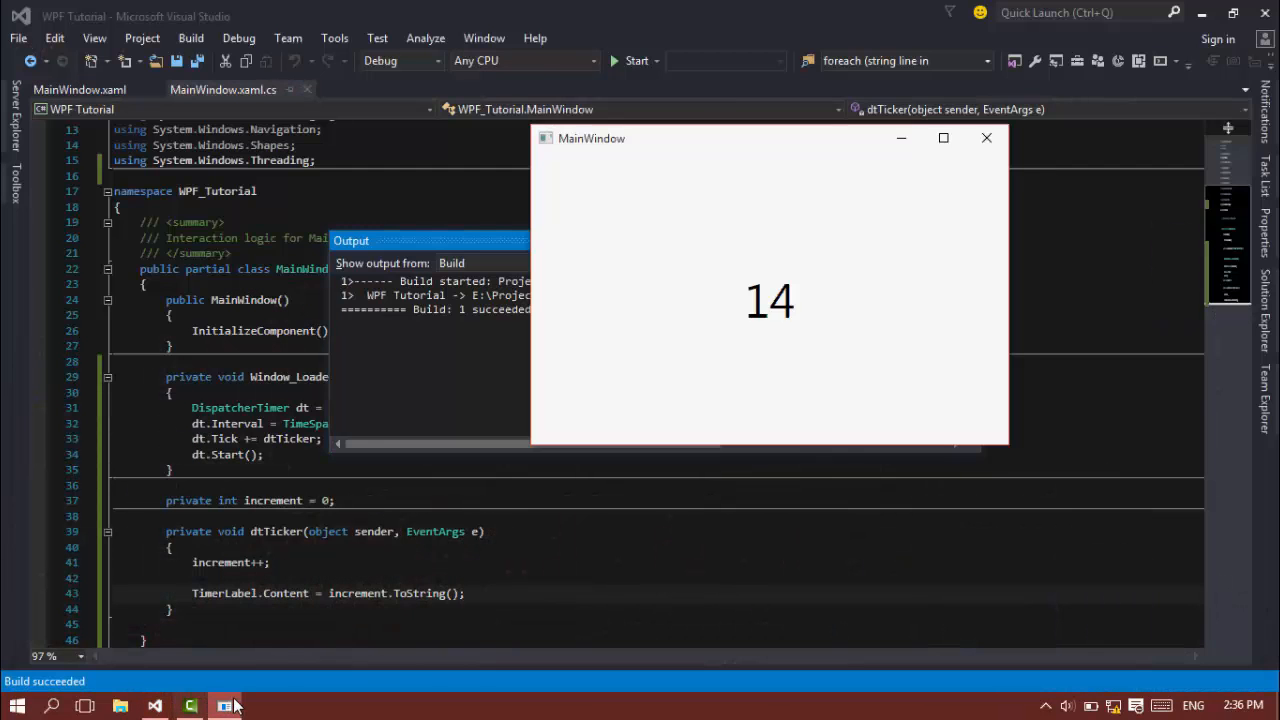